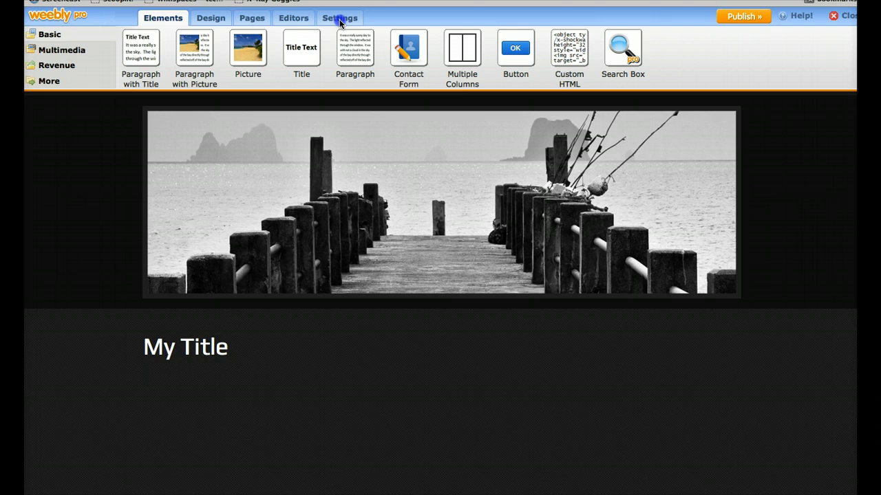
Step: Open site Settings to General Settings, showing the title 'TechKim's Test Site'
{"action": "left_click", "coordinate": [339, 18]}
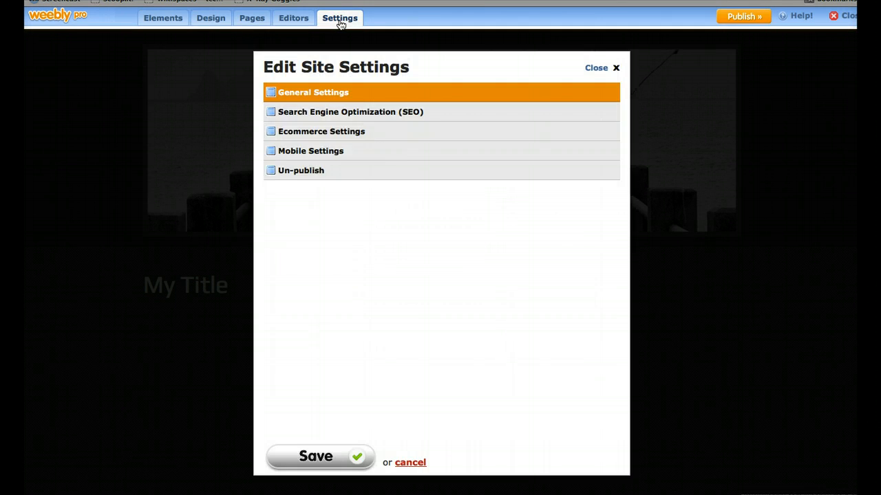
{"action": "left_click", "coordinate": [313, 92]}
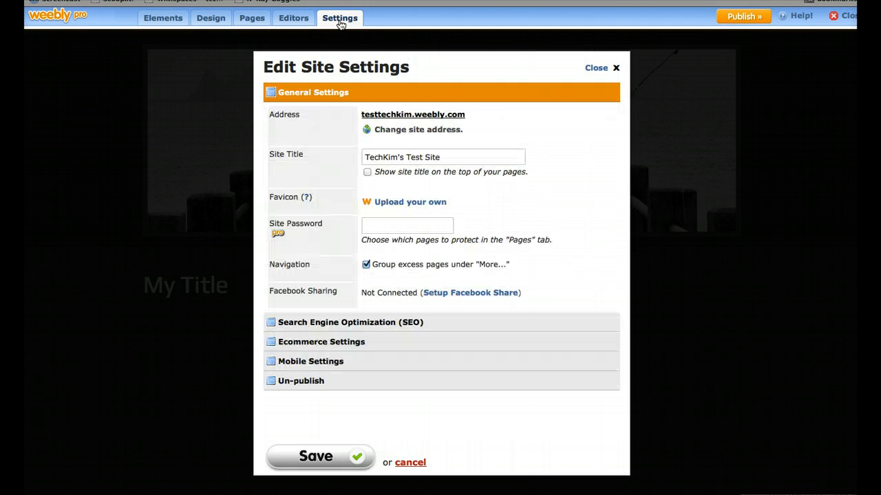
{"action": "left_click", "coordinate": [447, 157]}
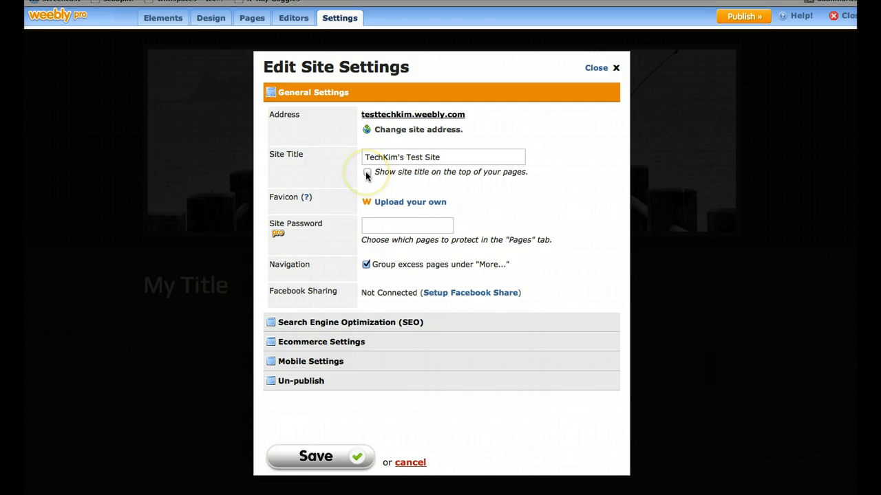
{"action": "left_click", "coordinate": [367, 172]}
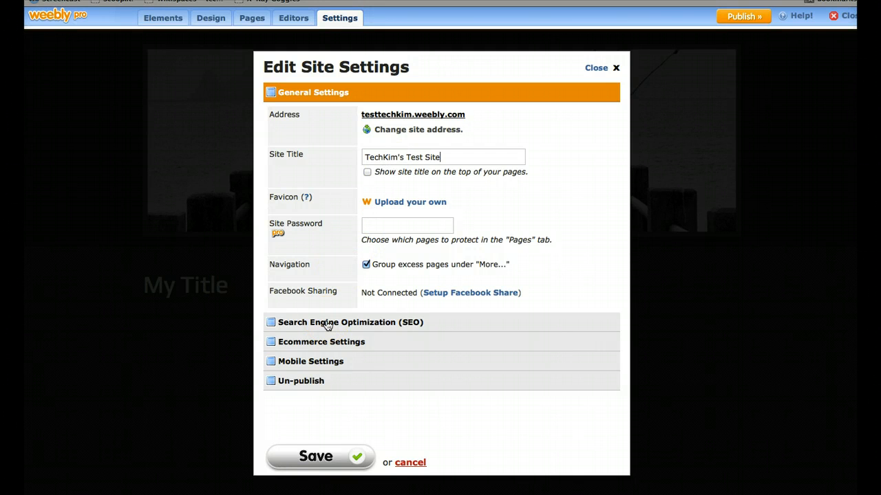
Step: Add the SEO site description and meta keywords 'teen tech', technology
{"action": "left_click", "coordinate": [351, 322]}
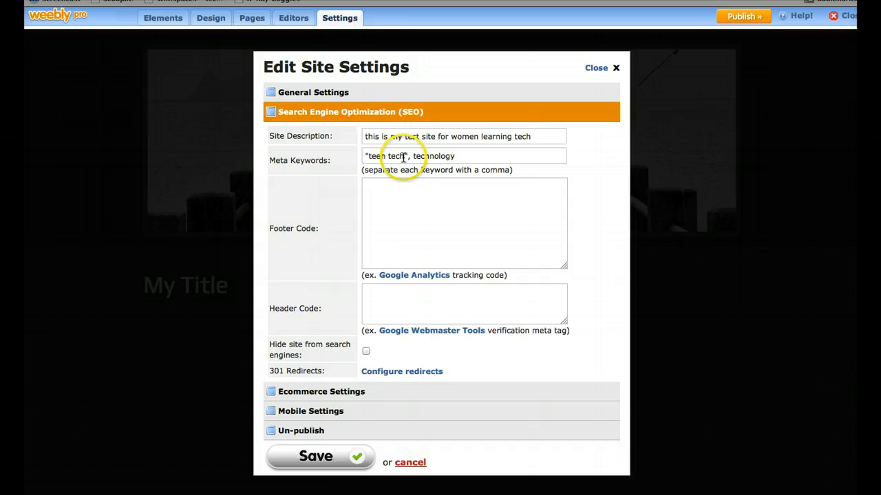
{"action": "type", "text": "teen tech\", technology"}
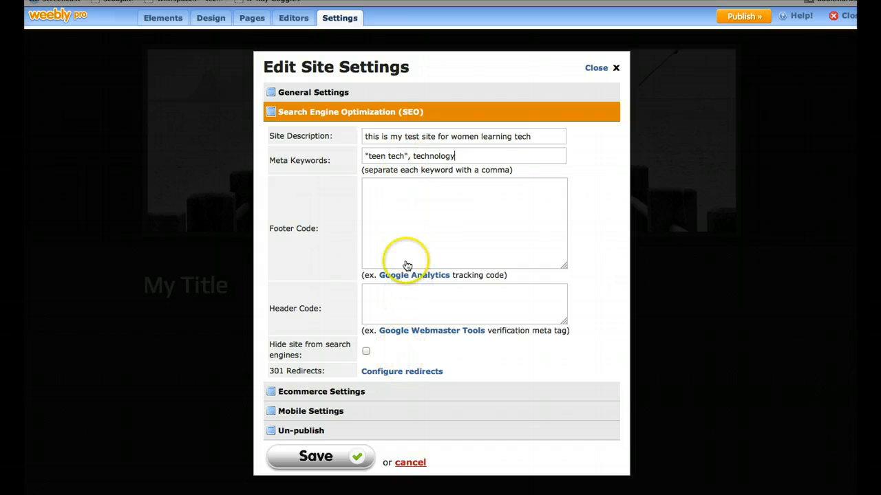
{"action": "mouse_move", "coordinate": [330, 430]}
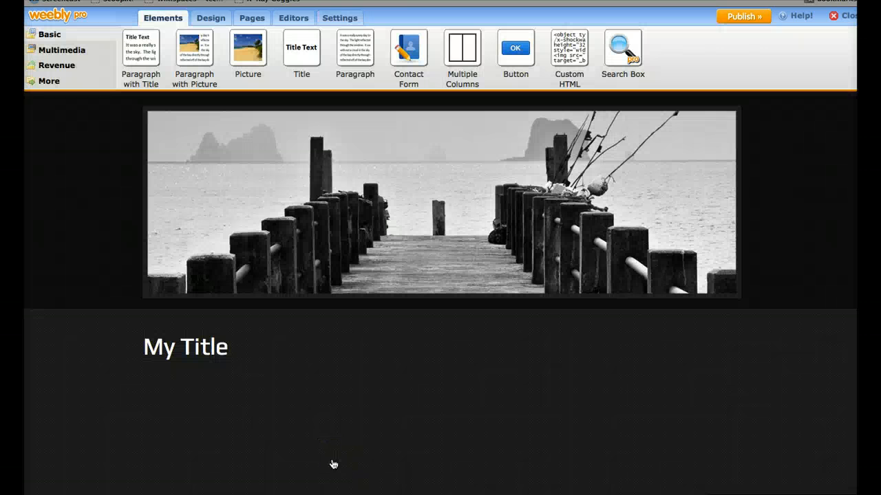
Step: Drop a Paragraph element below the My Title heading and select the title for editing
{"action": "left_click", "coordinate": [185, 346]}
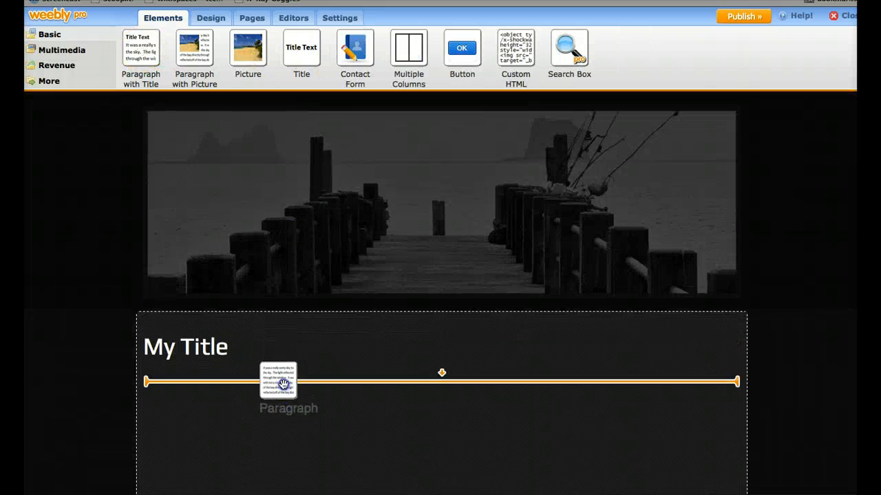
{"action": "left_click_drag", "start_coordinate": [278, 380], "coordinate": [279, 383]}
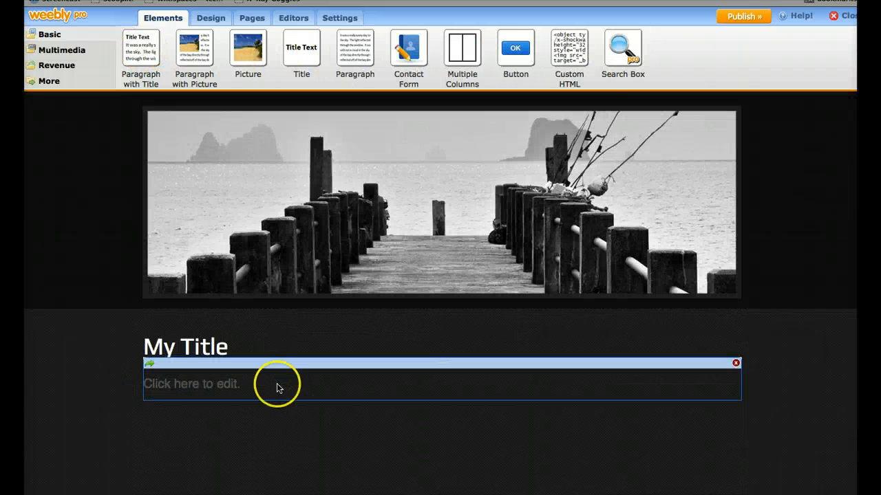
{"action": "left_click", "coordinate": [276, 384]}
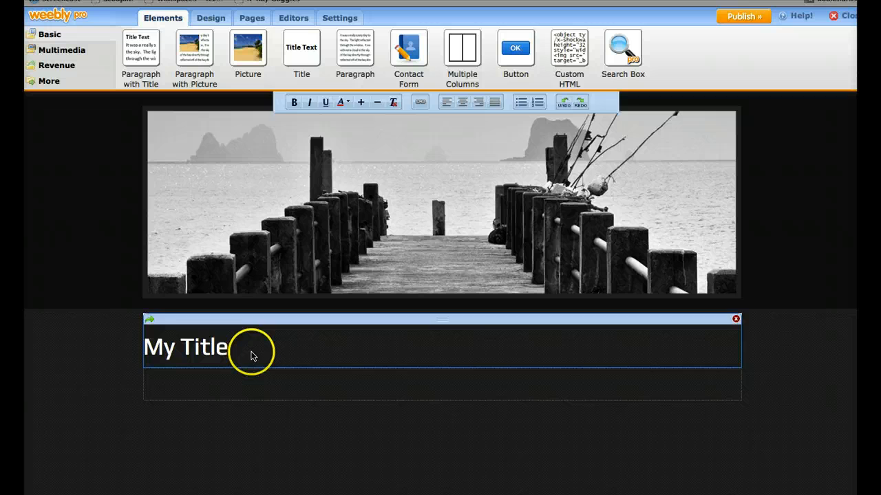
{"action": "left_click", "coordinate": [231, 346]}
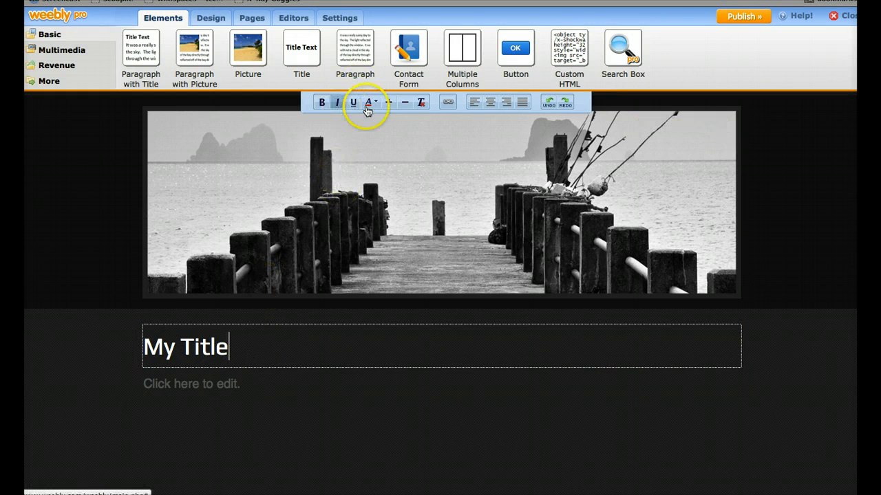
{"action": "mouse_move", "coordinate": [465, 101]}
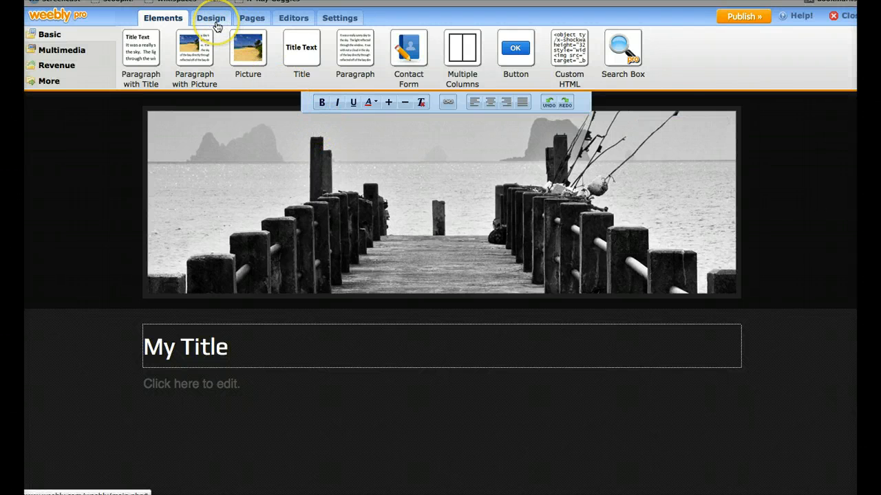
Step: Edit the h2 rule in main-style.css to 1.9em Helvetica, sans-serif, and save
{"action": "left_click", "coordinate": [211, 17]}
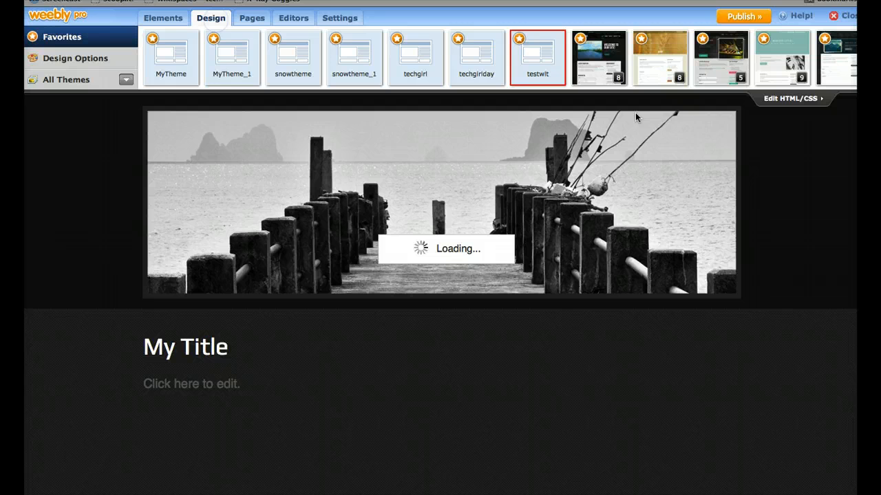
{"action": "left_click", "coordinate": [790, 98]}
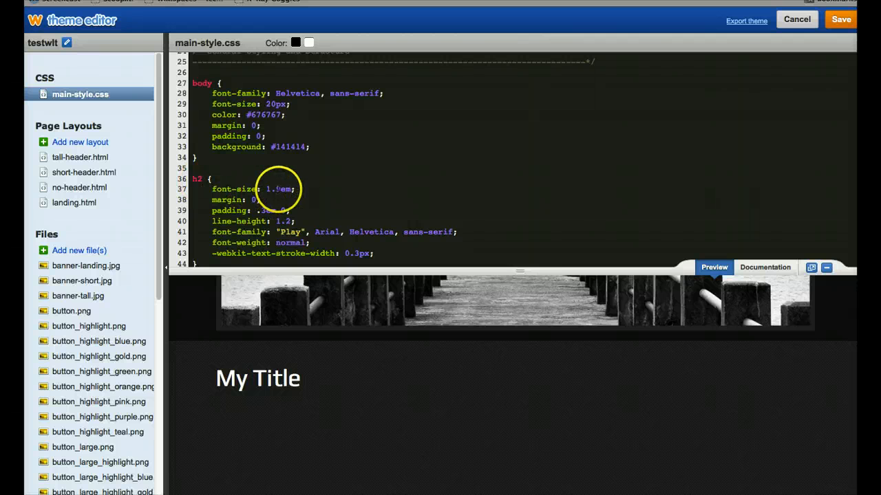
{"action": "type", "text": "1em"}
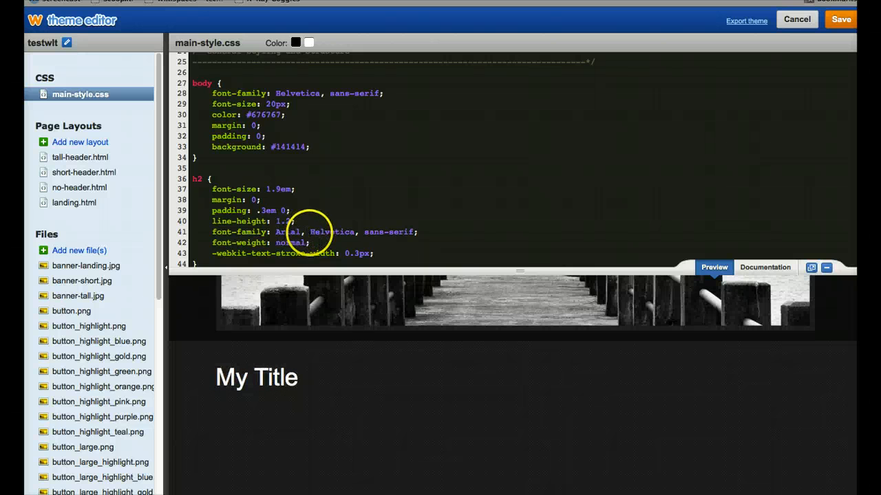
{"action": "double_click", "coordinate": [288, 231]}
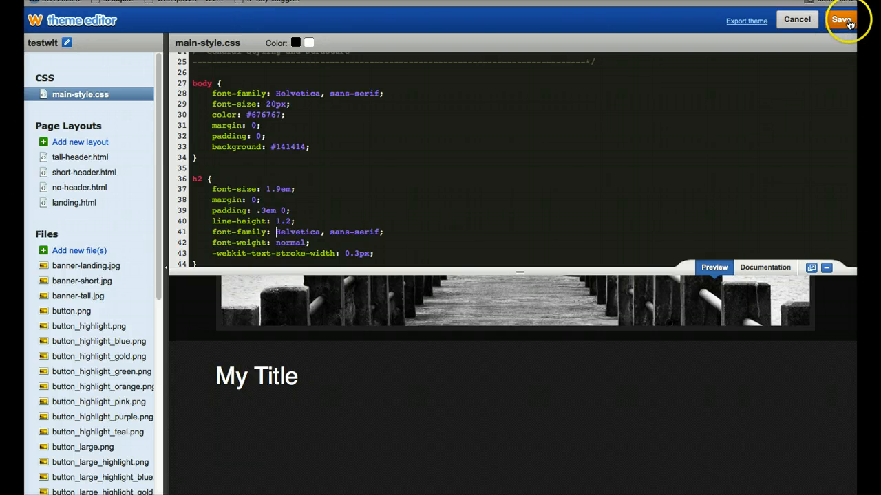
{"action": "left_click", "coordinate": [840, 20]}
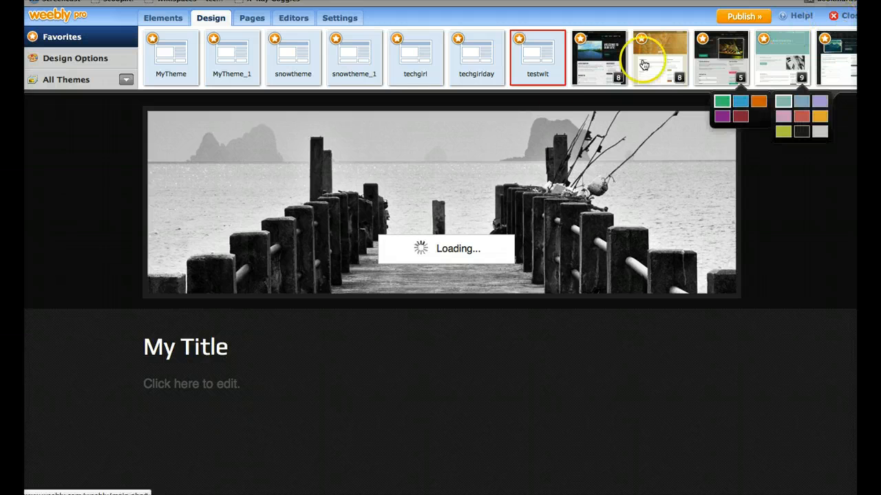
Step: Reapply the edited testwlt theme and go to the About Us page
{"action": "left_click", "coordinate": [538, 56]}
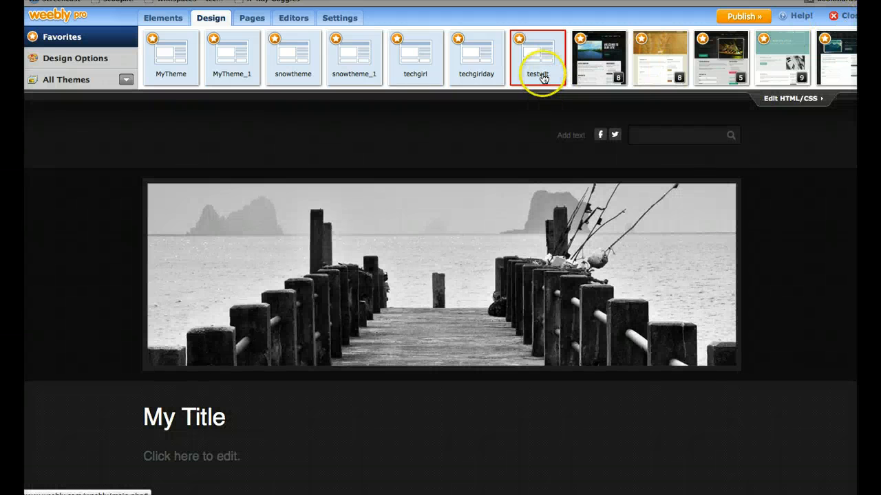
{"action": "left_click", "coordinate": [538, 55]}
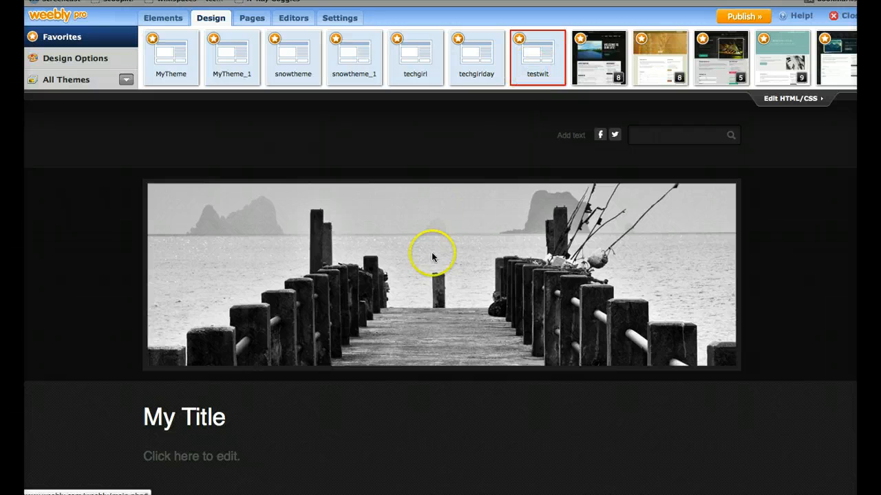
{"action": "mouse_move", "coordinate": [454, 388]}
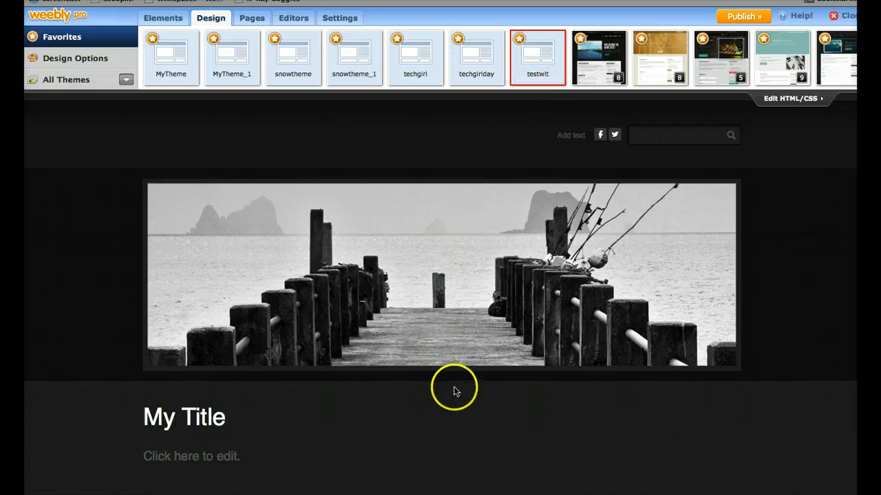
{"action": "left_click", "coordinate": [162, 18]}
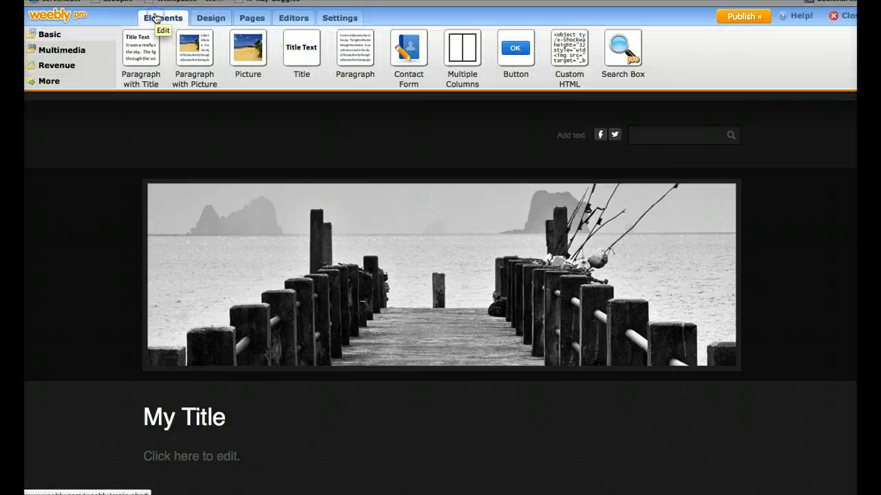
{"action": "mouse_move", "coordinate": [408, 52]}
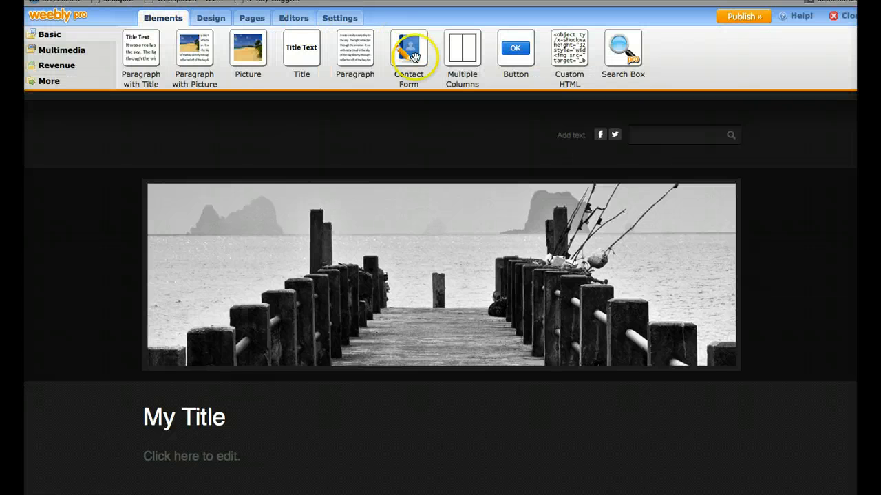
{"action": "left_click", "coordinate": [600, 134]}
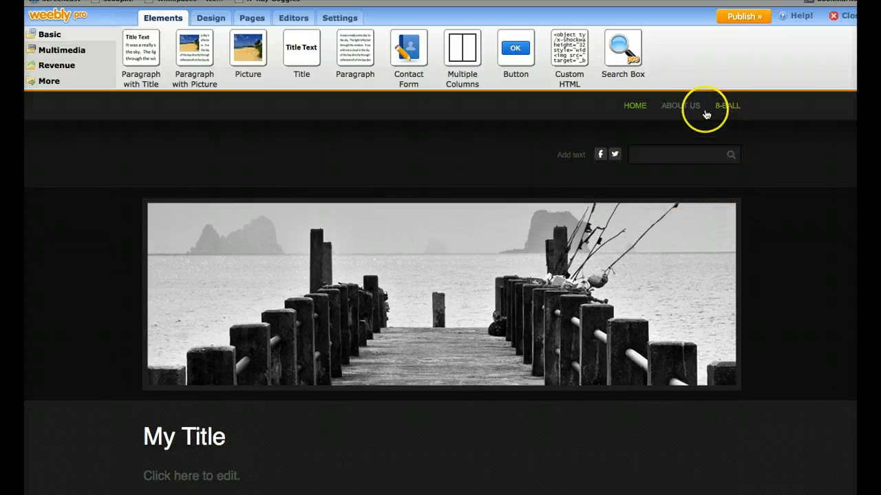
{"action": "left_click", "coordinate": [680, 105]}
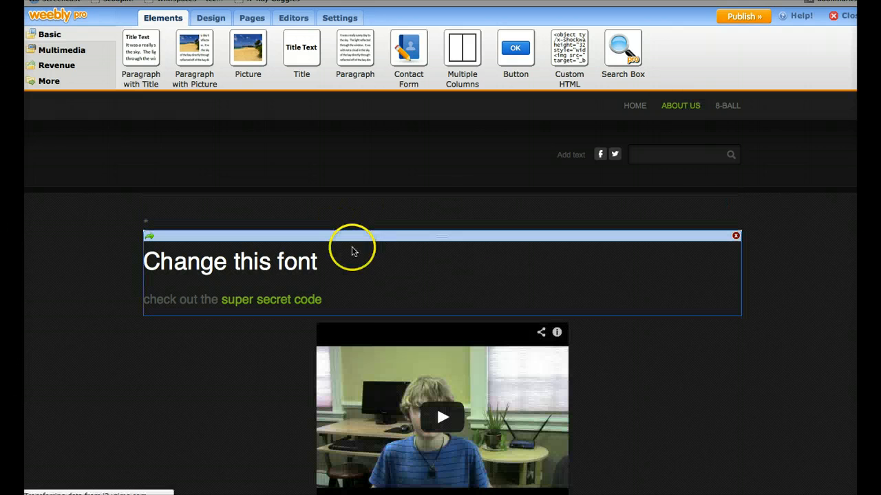
{"action": "mouse_move", "coordinate": [356, 274]}
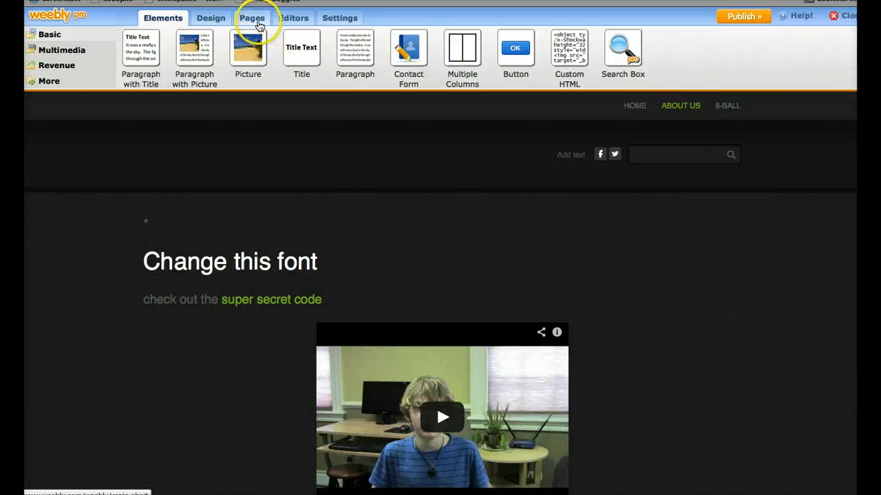
Step: Create a Contact Us page as a subpage of About Us and save it
{"action": "left_click", "coordinate": [252, 18]}
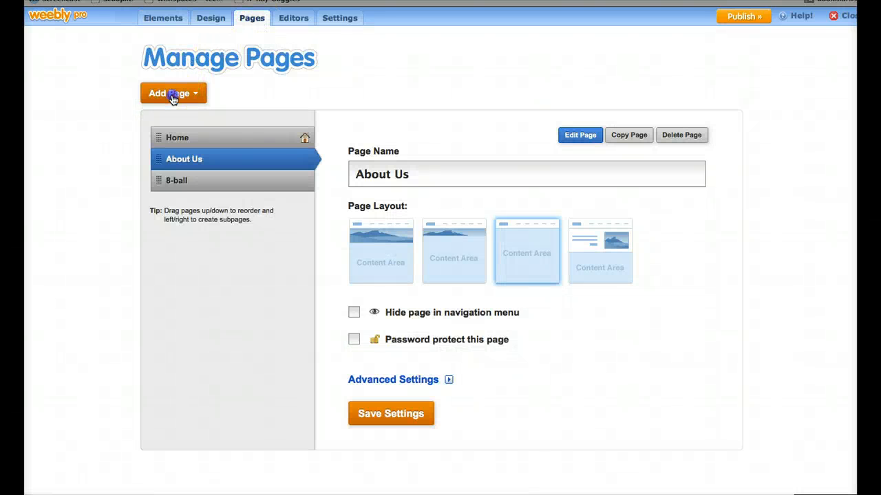
{"action": "left_click", "coordinate": [168, 93]}
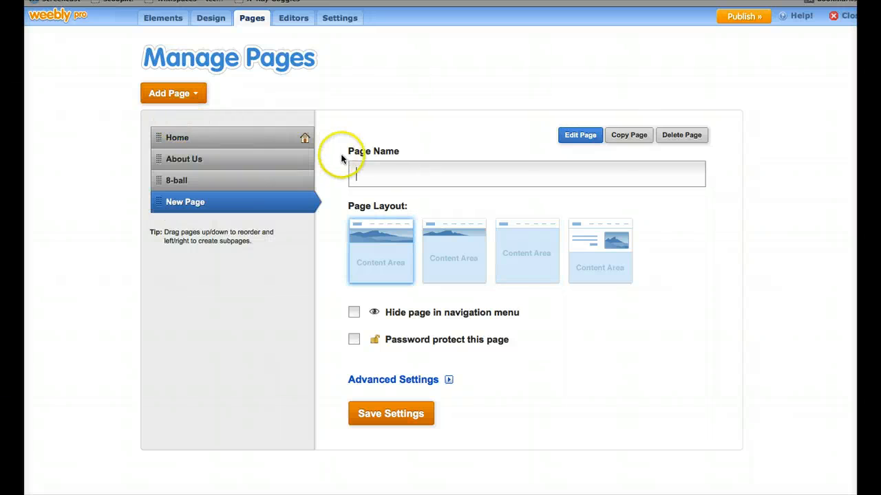
{"action": "type", "text": "Contact Us"}
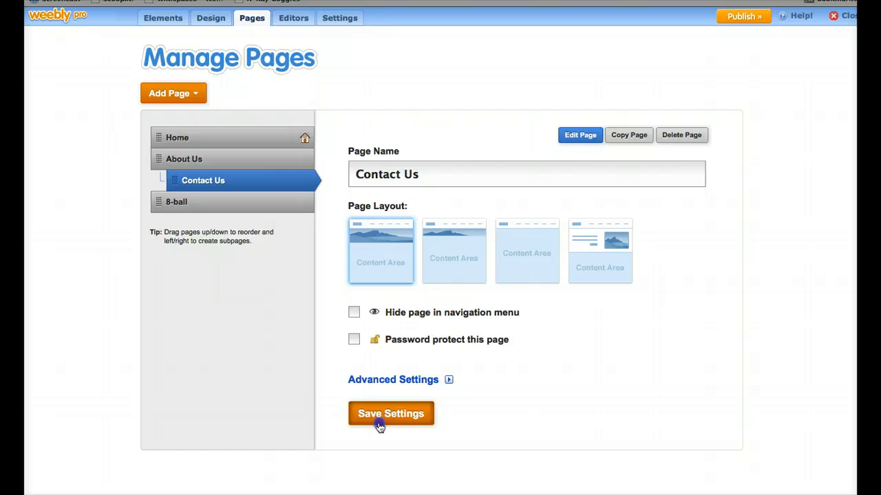
{"action": "left_click", "coordinate": [391, 413]}
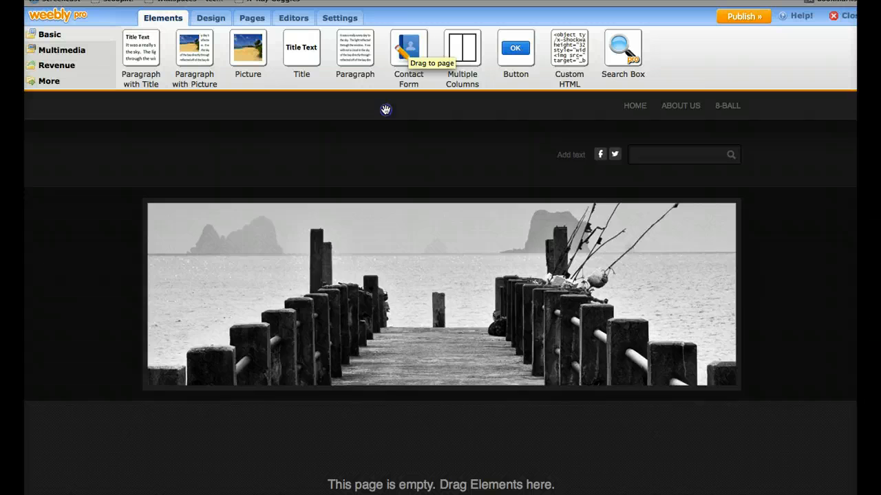
{"action": "left_click_drag", "start_coordinate": [408, 48], "coordinate": [359, 429]}
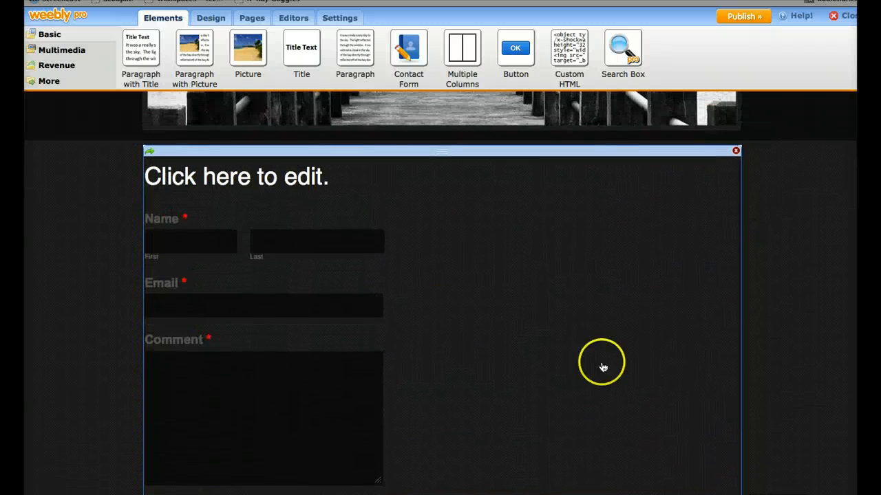
{"action": "mouse_move", "coordinate": [265, 223]}
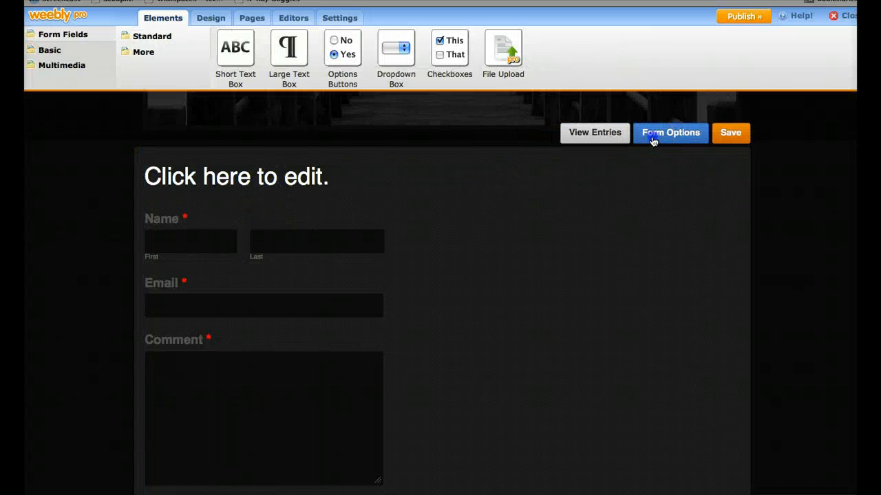
{"action": "left_click", "coordinate": [670, 132]}
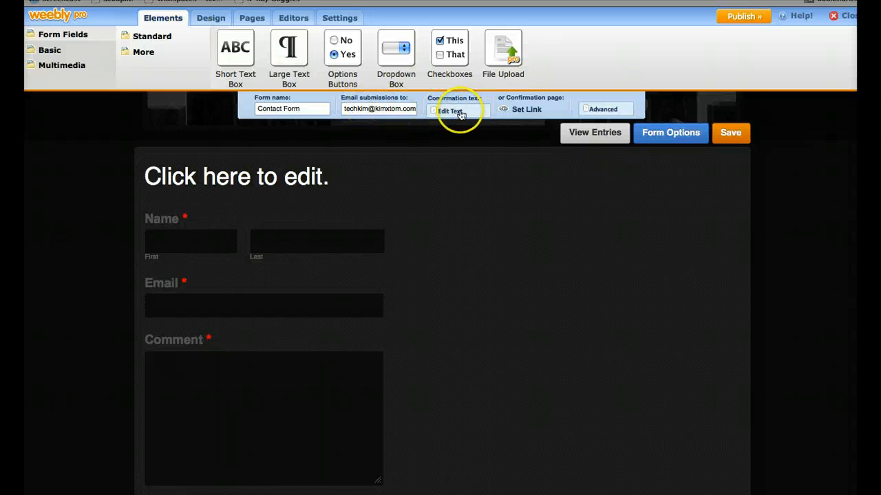
{"action": "left_click", "coordinate": [449, 111]}
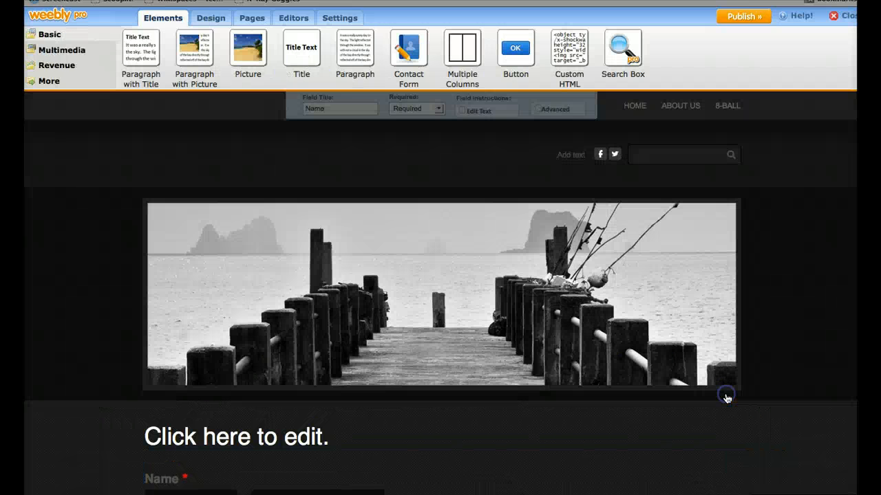
{"action": "mouse_move", "coordinate": [829, 228]}
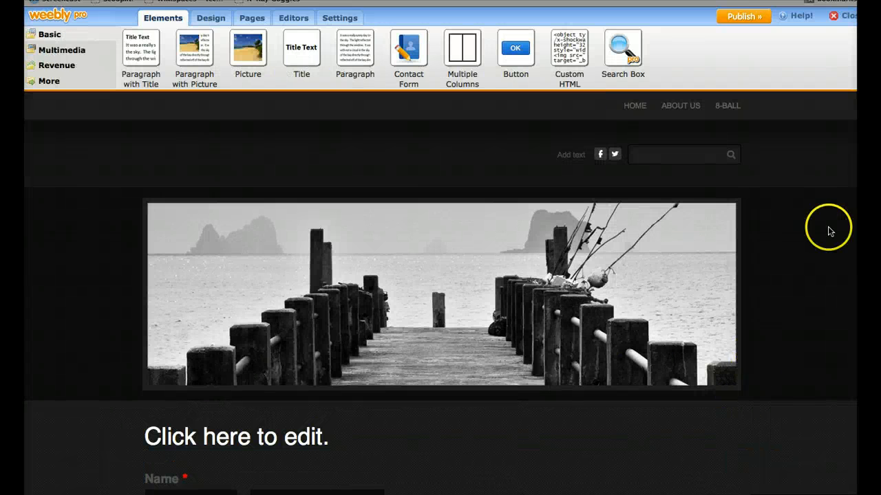
Step: Add 'Super Secret Code Page', hidden from the navigation menu, and save it
{"action": "left_click", "coordinate": [251, 18]}
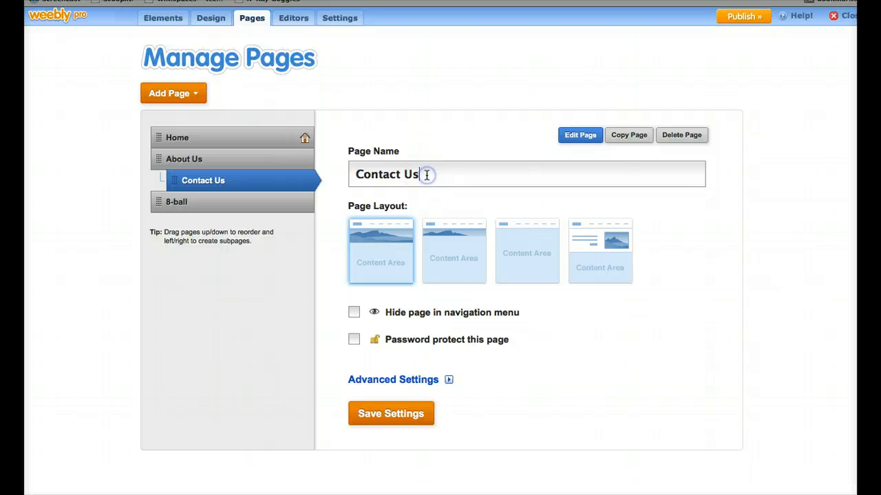
{"action": "mouse_move", "coordinate": [216, 104]}
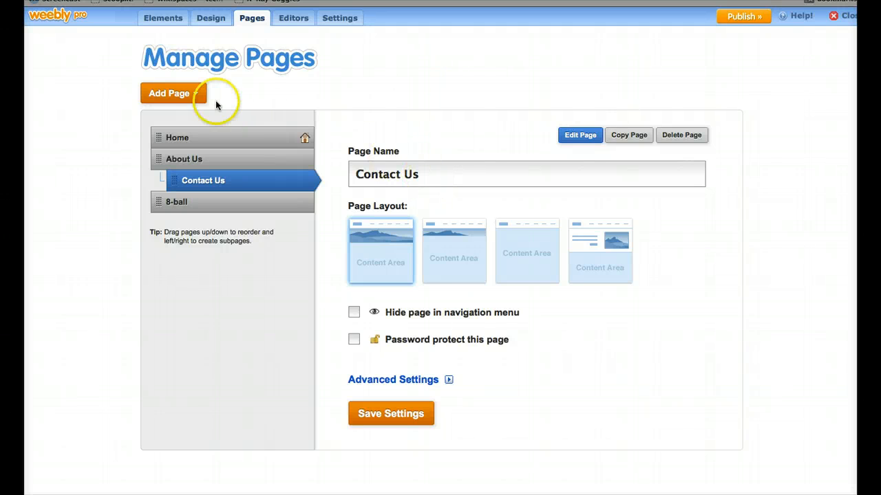
{"action": "left_click", "coordinate": [173, 93]}
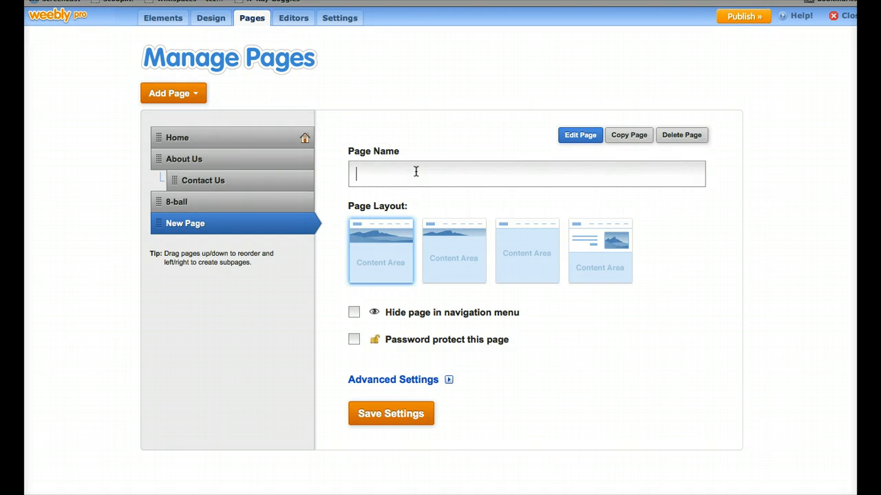
{"action": "type", "text": "Super"}
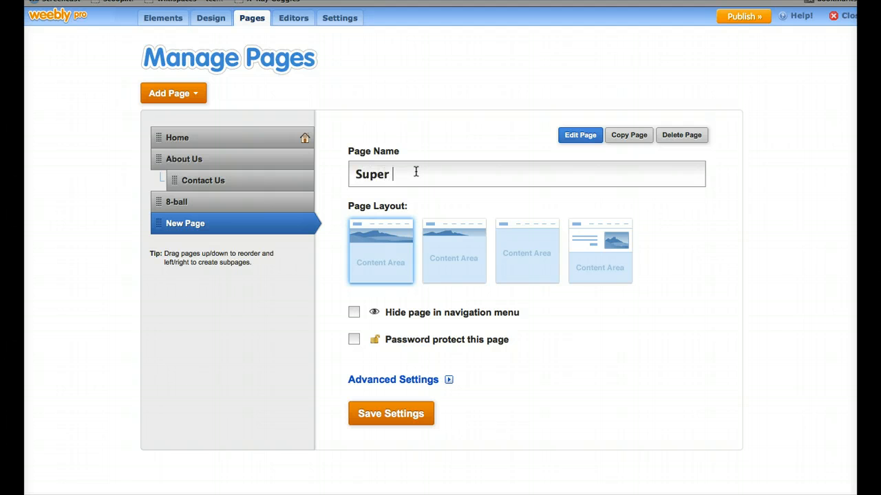
{"action": "type", "text": "Secret"}
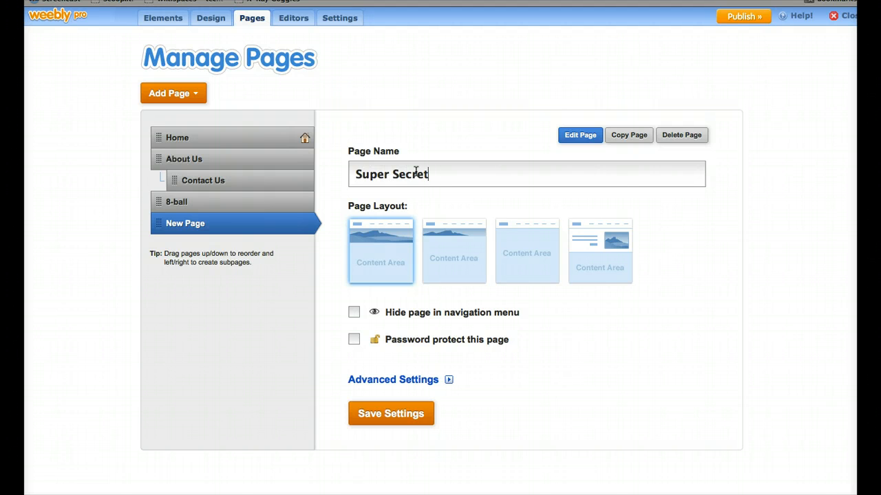
{"action": "type", "text": "Code Page"}
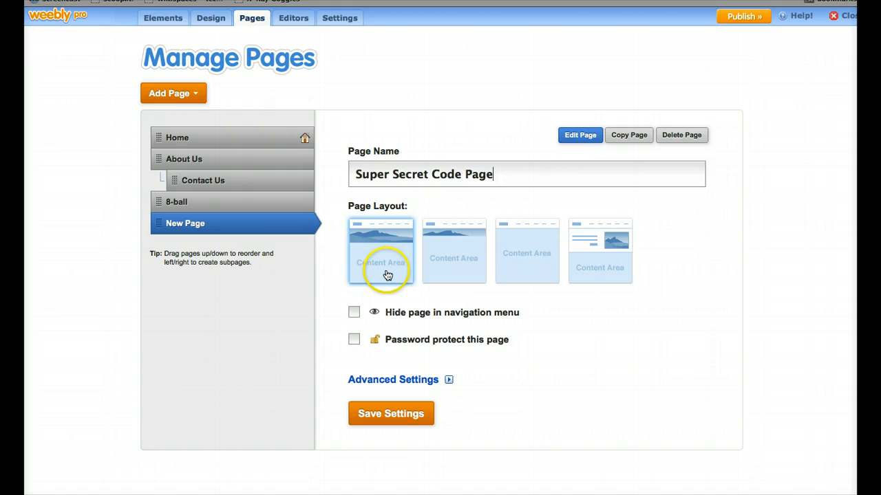
{"action": "left_click", "coordinate": [353, 312]}
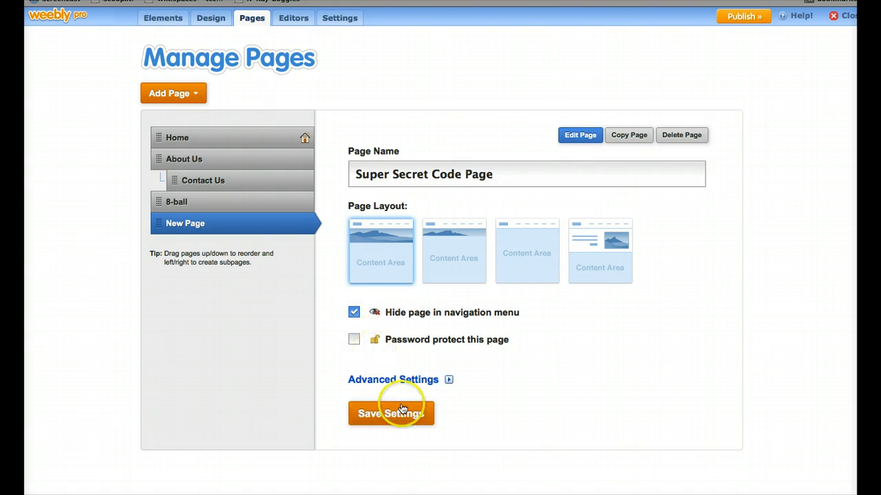
{"action": "left_click", "coordinate": [390, 414]}
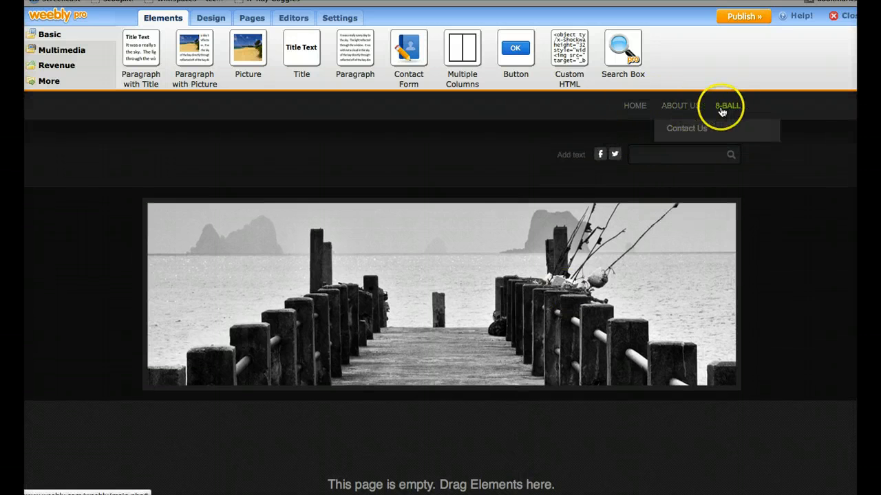
Step: On the 8-BALL page, type 'Find the super secret code' above the image
{"action": "left_click", "coordinate": [460, 317]}
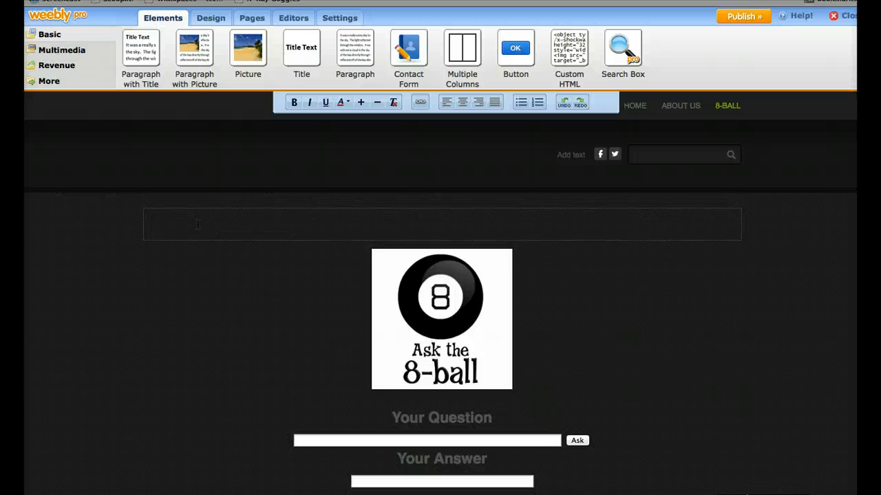
{"action": "type", "text": "Find the super"}
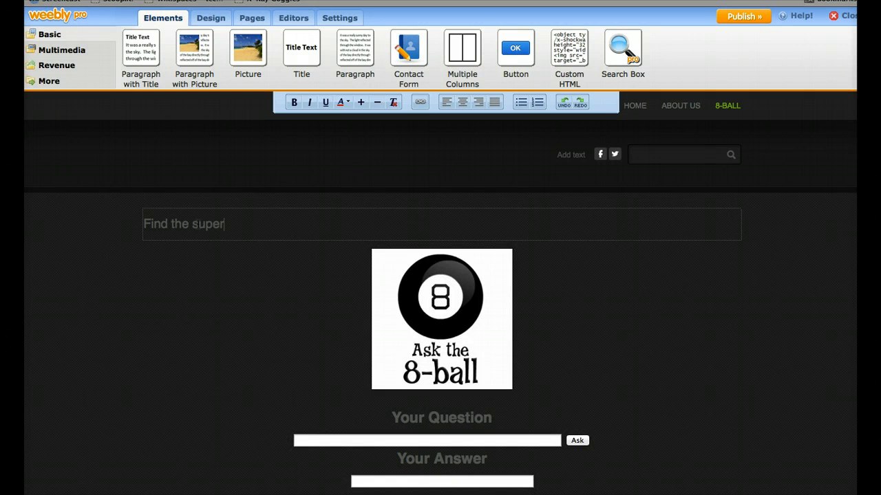
{"action": "type", "text": "secret code"}
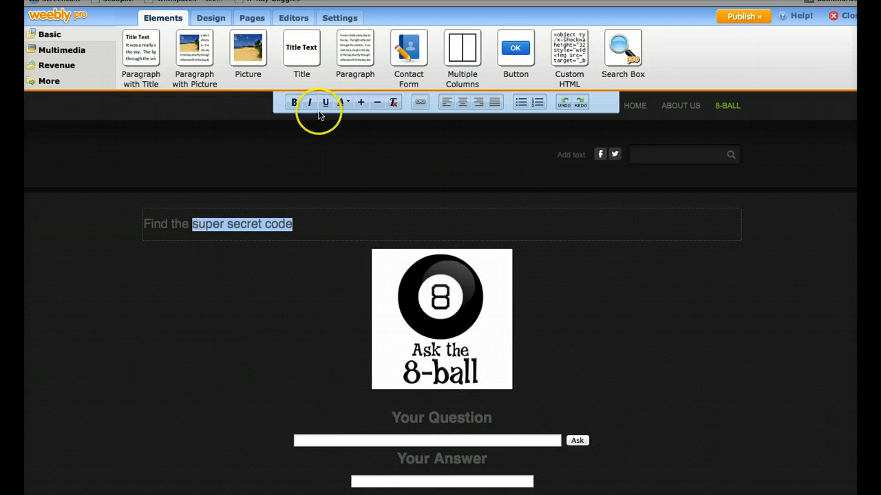
Step: Link 'super secret code' to the Super Secret Code Page, then open that page
{"action": "left_click", "coordinate": [419, 102]}
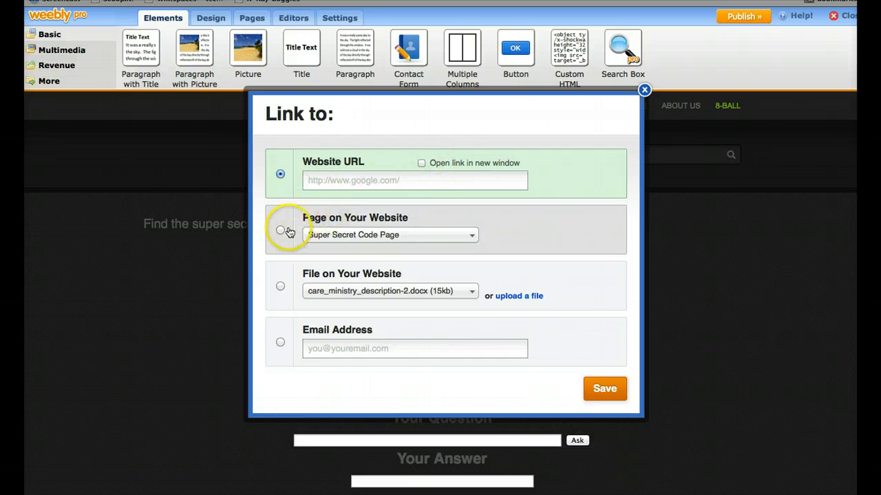
{"action": "left_click", "coordinate": [280, 229]}
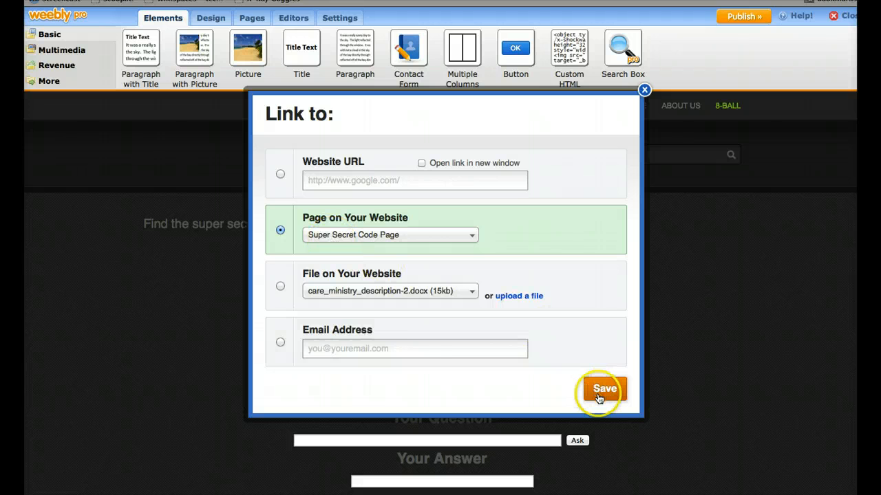
{"action": "left_click", "coordinate": [603, 389]}
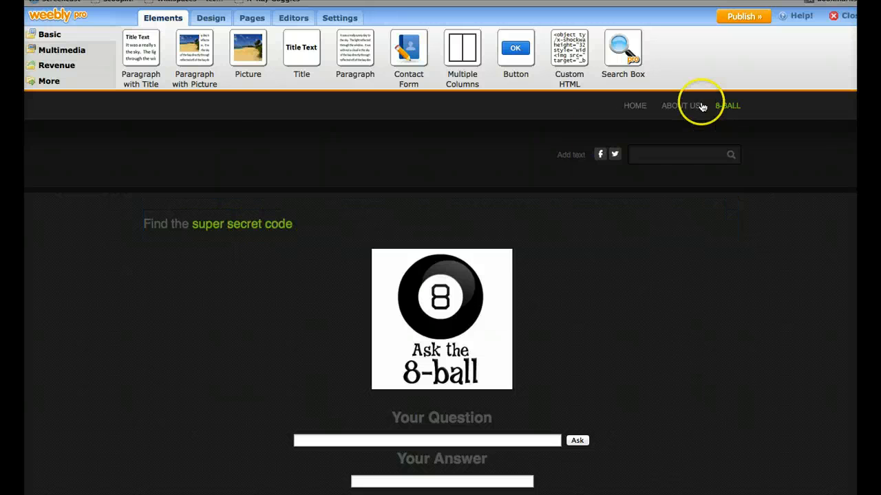
{"action": "mouse_move", "coordinate": [615, 119]}
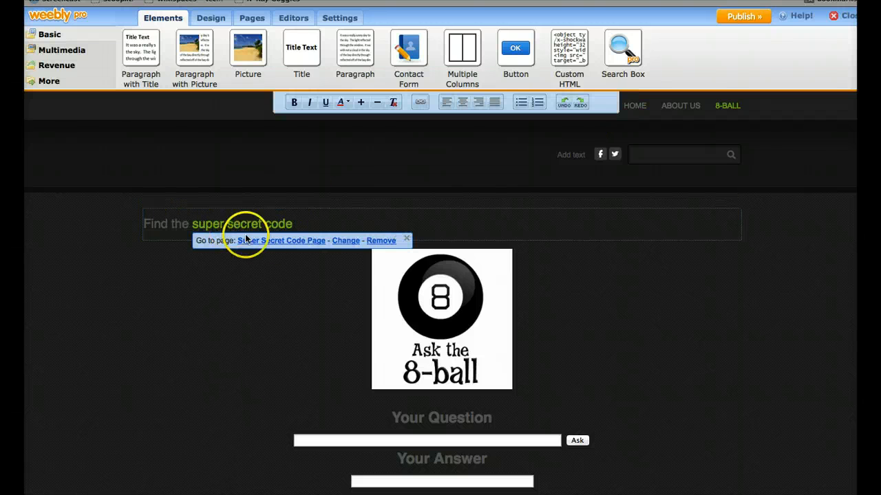
{"action": "left_click", "coordinate": [380, 240]}
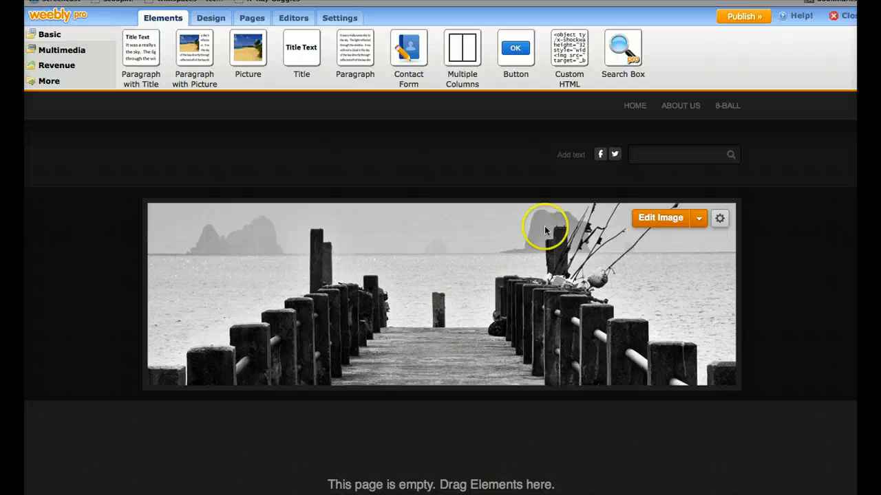
{"action": "mouse_move", "coordinate": [755, 75]}
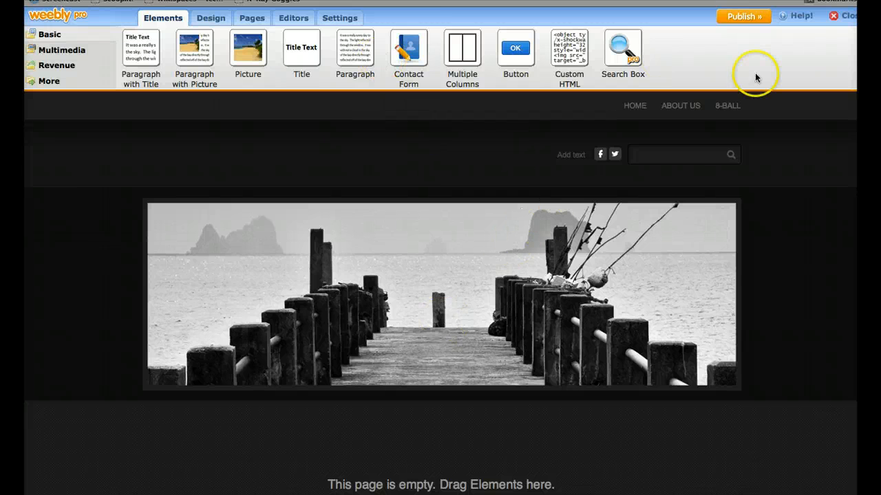
{"action": "mouse_move", "coordinate": [748, 34]}
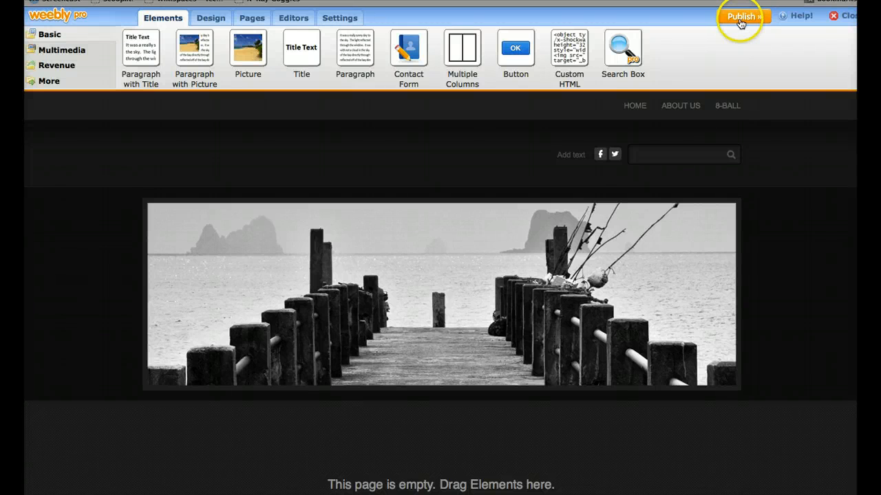
Step: Publish the site so the live home page with 'My Title' appears
{"action": "left_click", "coordinate": [741, 16]}
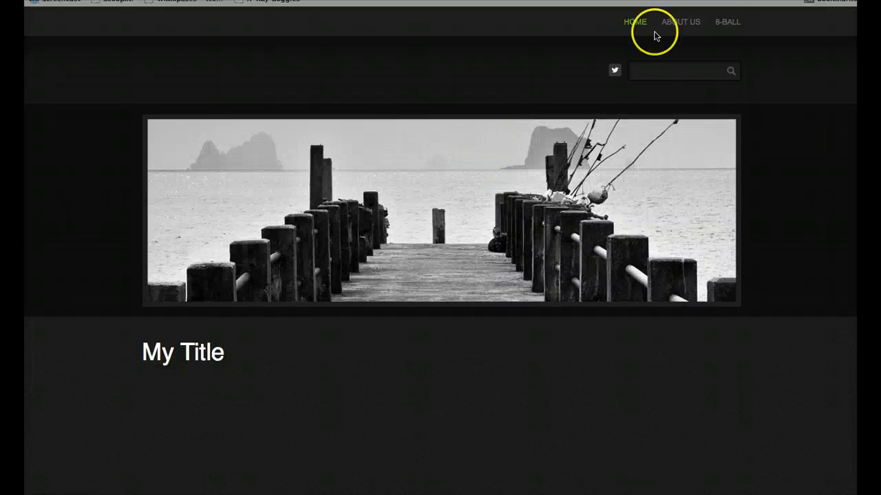
{"action": "mouse_move", "coordinate": [680, 21]}
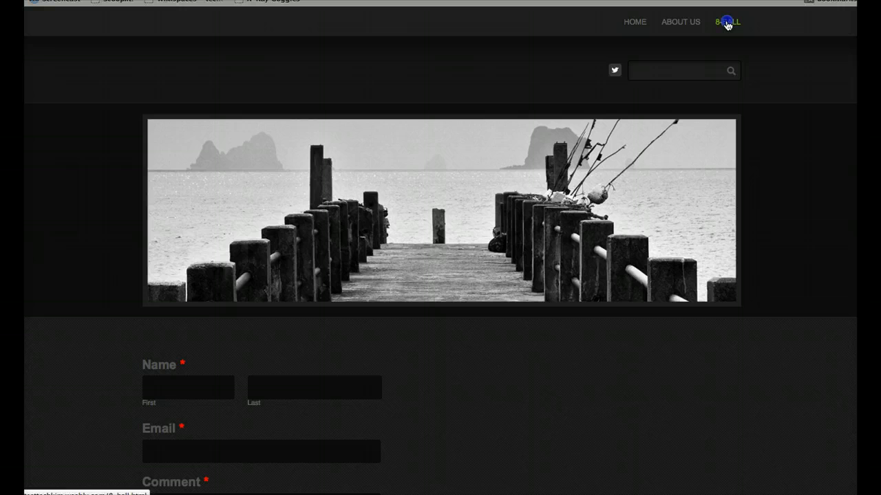
Step: On the live site, open 8-BALL, follow the super secret code link, then close the live tab
{"action": "left_click", "coordinate": [728, 21]}
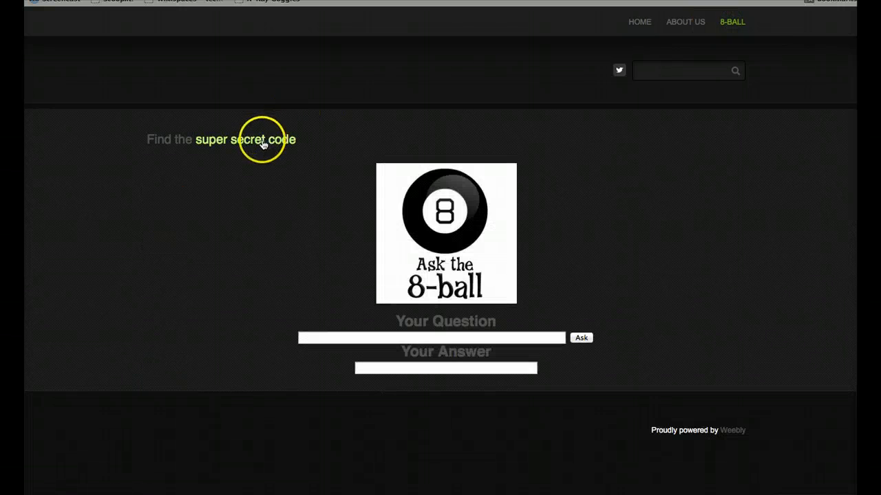
{"action": "left_click", "coordinate": [243, 139]}
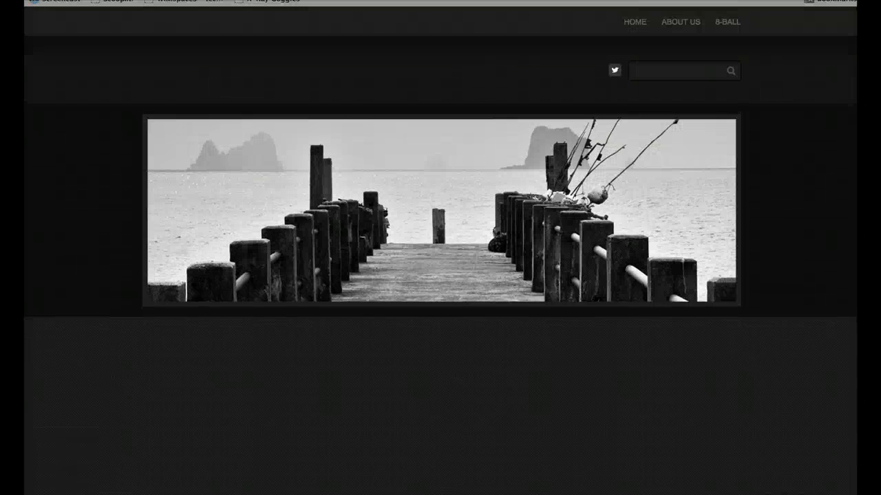
{"action": "left_click", "coordinate": [742, 16]}
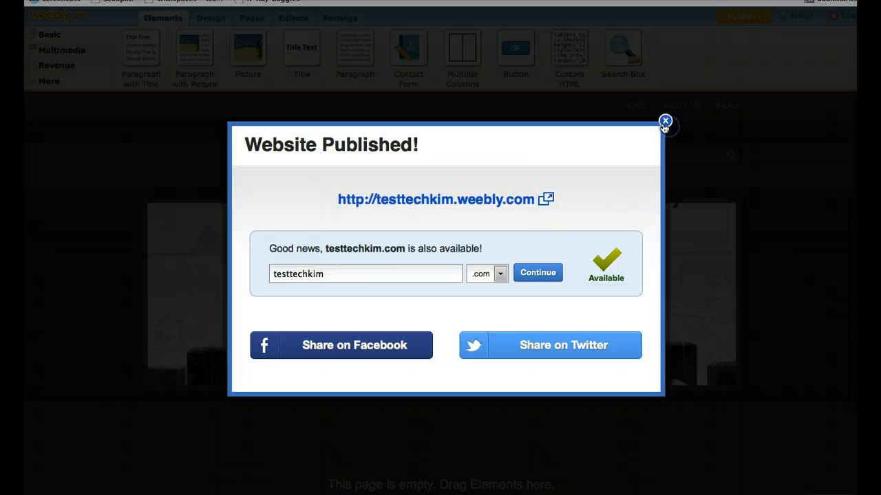
Step: Dismiss the published notice and confirm Un-Publish Site under Settings' Archive/Un-publish options
{"action": "left_click", "coordinate": [664, 121]}
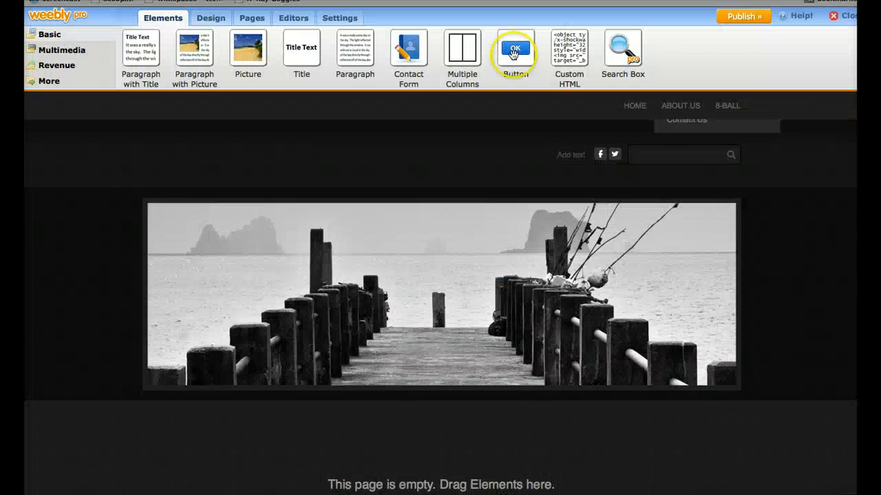
{"action": "left_click", "coordinate": [339, 18]}
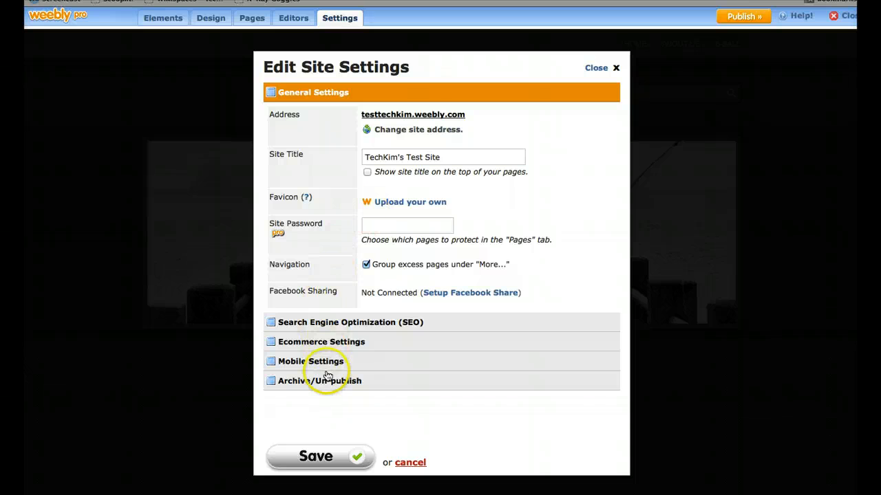
{"action": "left_click", "coordinate": [319, 380]}
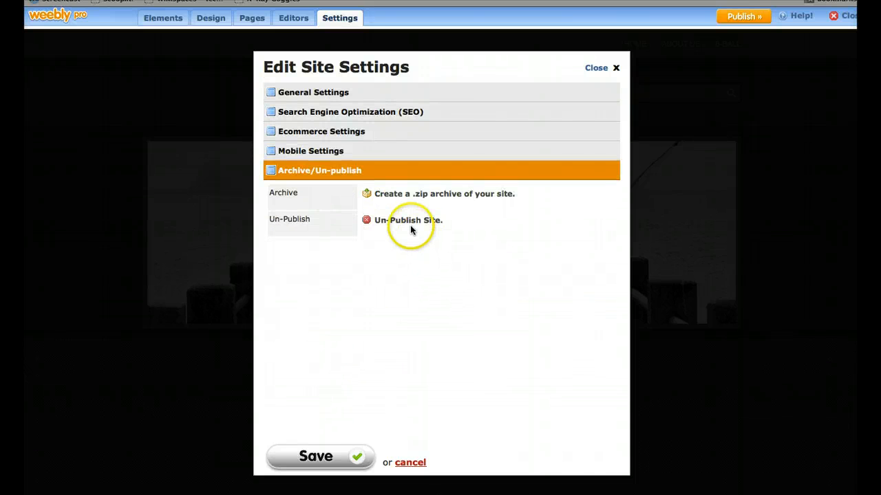
{"action": "left_click", "coordinate": [408, 220]}
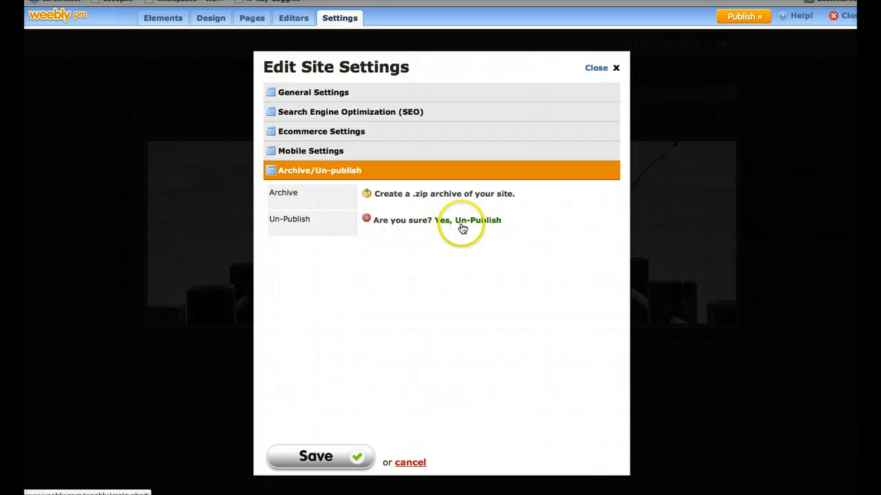
{"action": "left_click", "coordinate": [476, 220]}
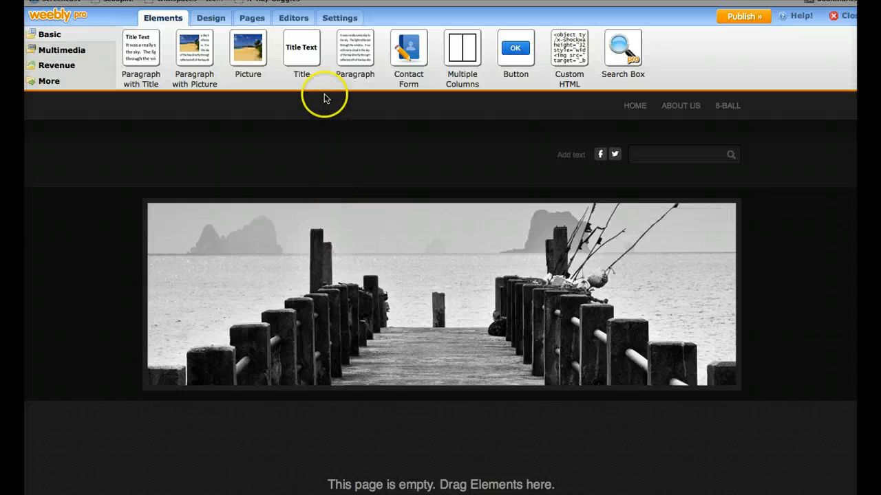
{"action": "mouse_move", "coordinate": [355, 55]}
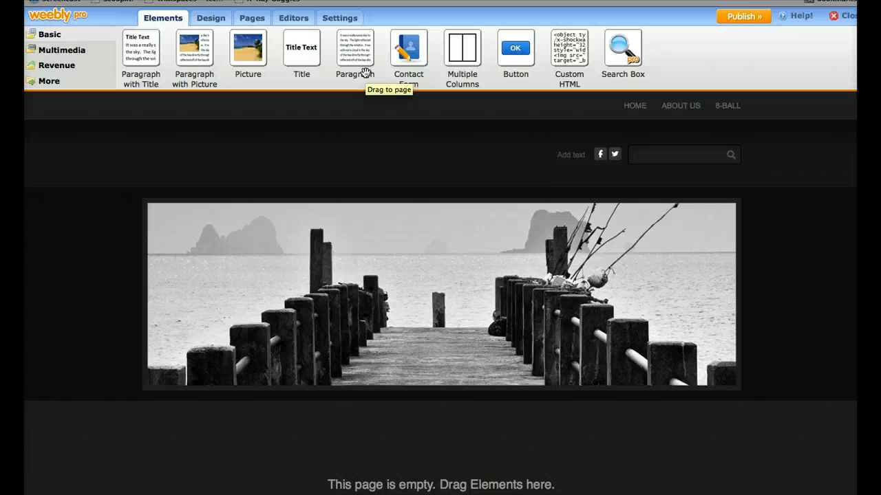
{"action": "mouse_move", "coordinate": [516, 50]}
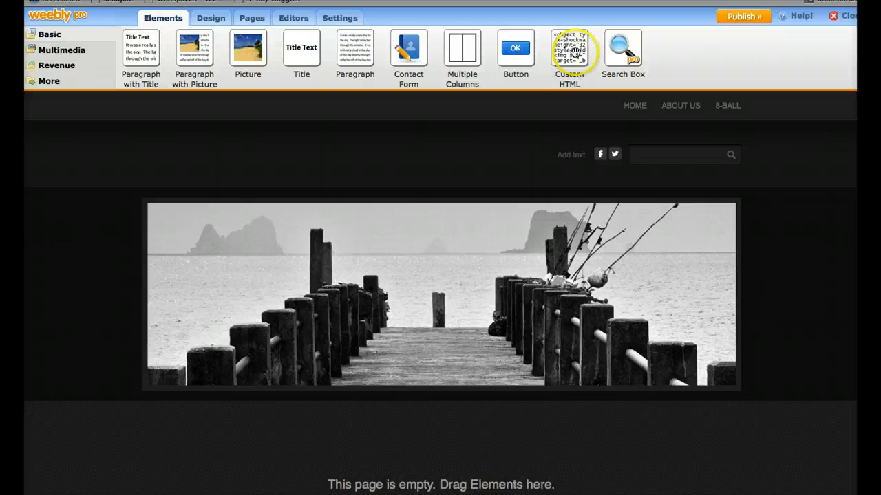
Step: Drag a Custom HTML block onto the empty page
{"action": "left_click_drag", "start_coordinate": [569, 55], "coordinate": [417, 420]}
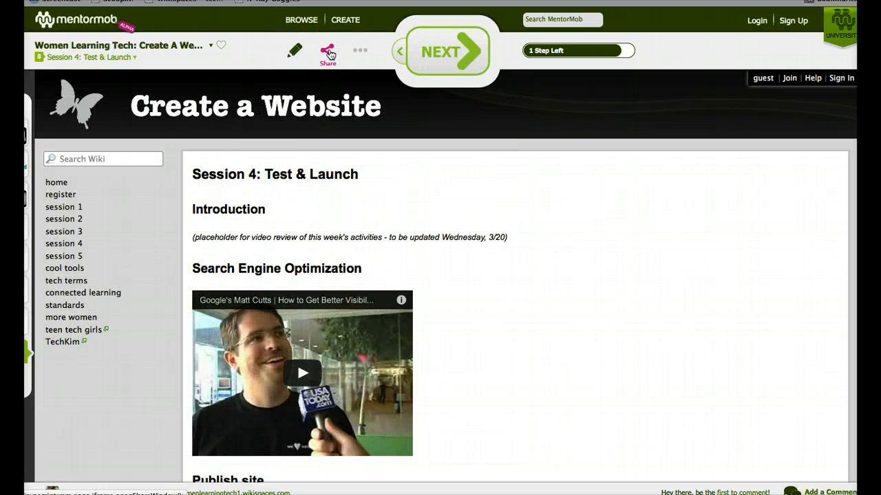
Step: Get the playlist step's embed code with a Charcoal border and select it for copying
{"action": "left_click", "coordinate": [328, 54]}
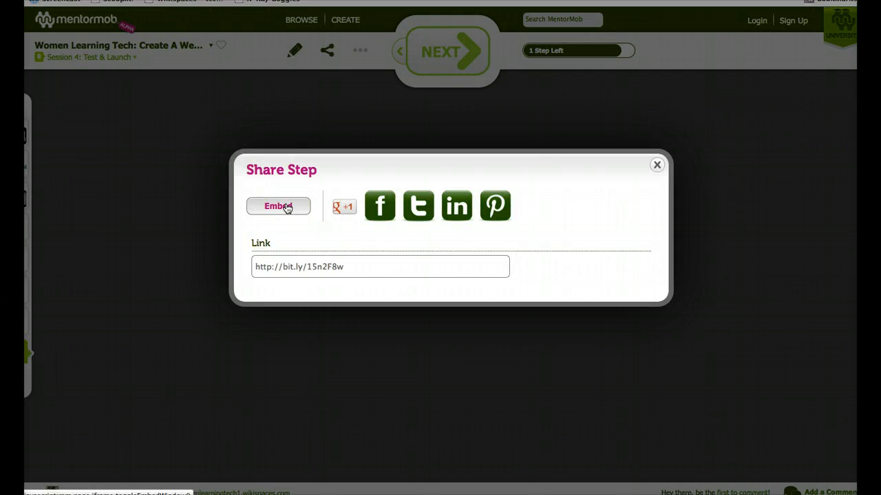
{"action": "left_click", "coordinate": [278, 206]}
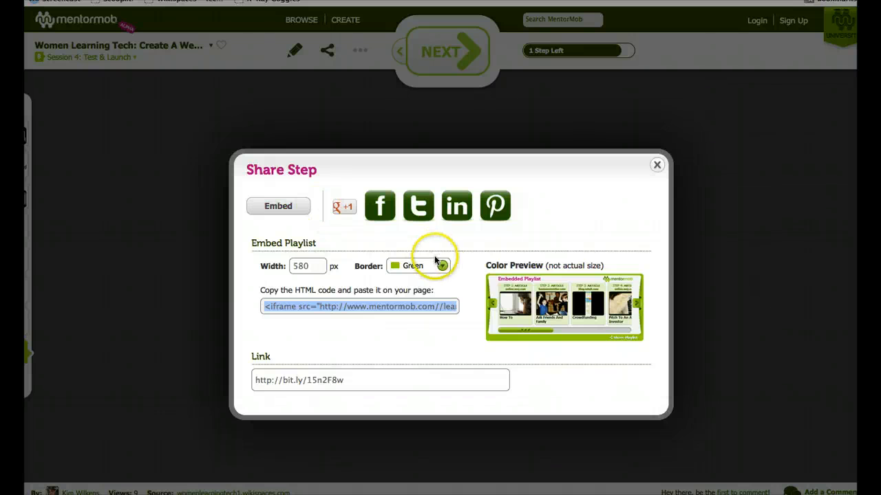
{"action": "left_click", "coordinate": [441, 266]}
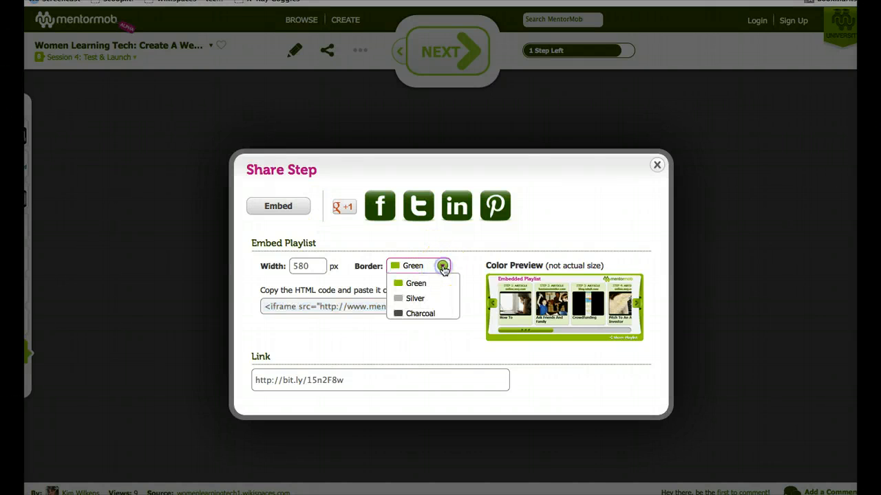
{"action": "left_click", "coordinate": [419, 313]}
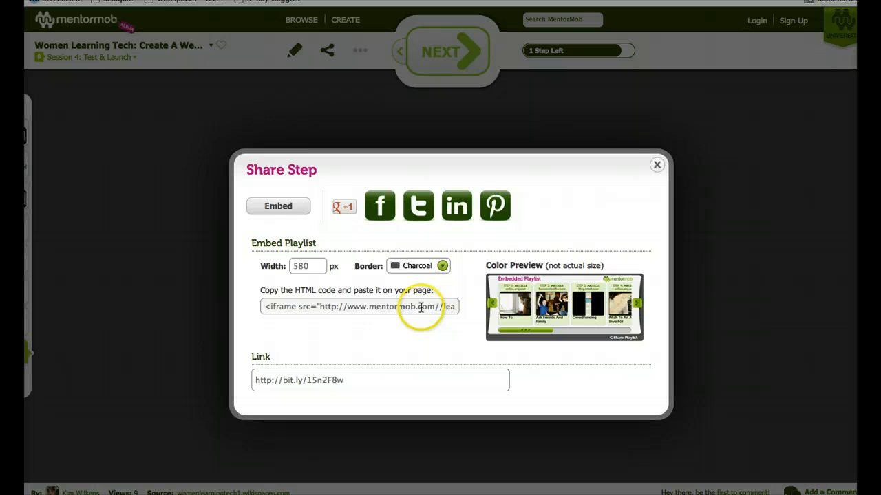
{"action": "left_click", "coordinate": [358, 306]}
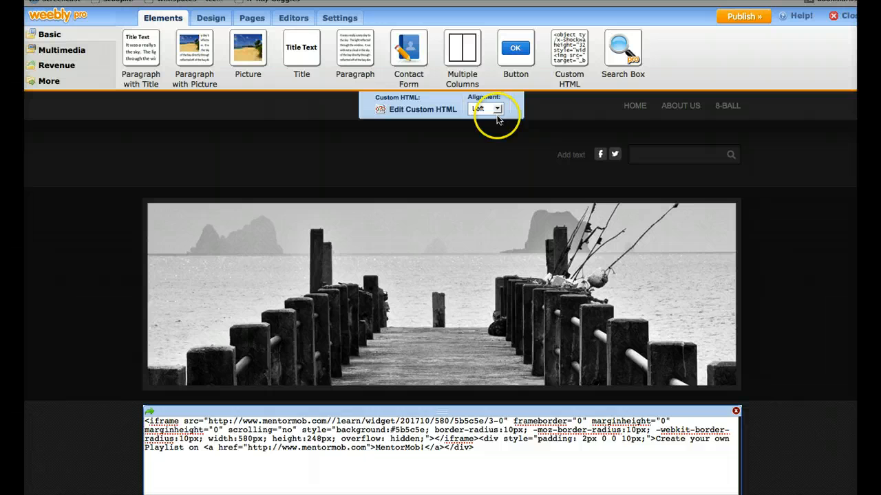
Step: Center-align the Custom HTML block showing the MentorMob playlist widget
{"action": "left_click", "coordinate": [485, 108]}
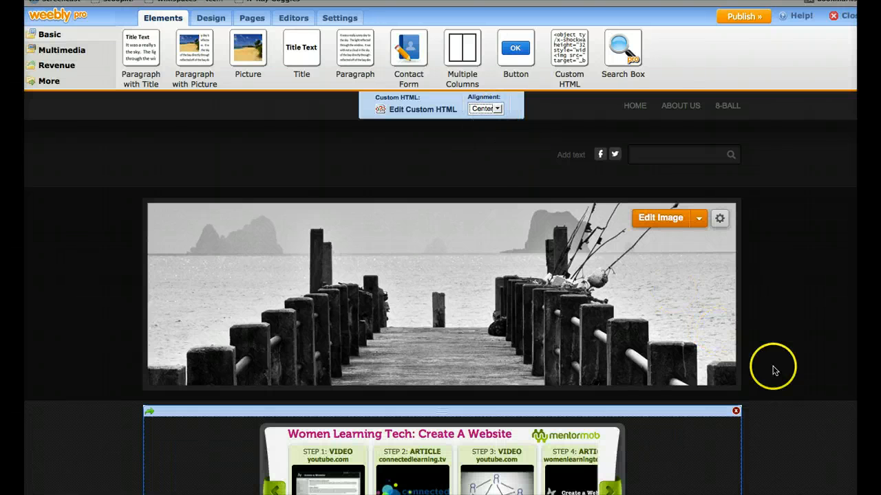
{"action": "scroll", "scroll_direction": "down", "scroll_amount": 3}
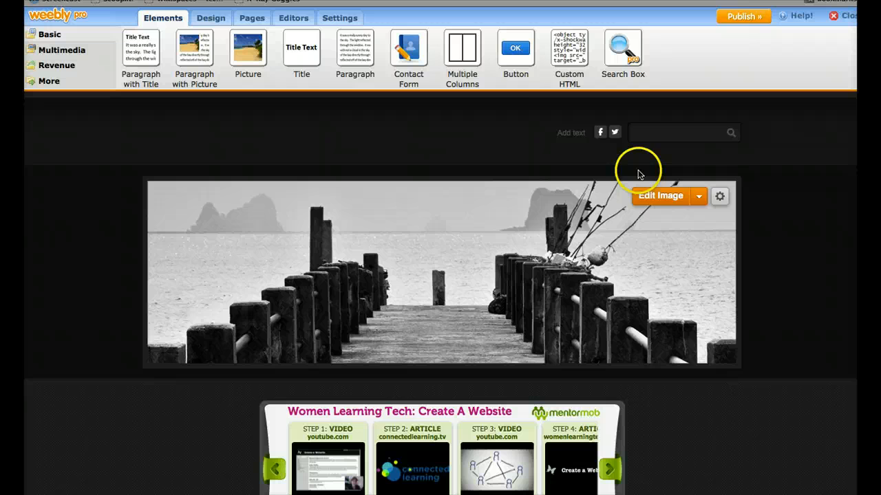
{"action": "mouse_move", "coordinate": [462, 49]}
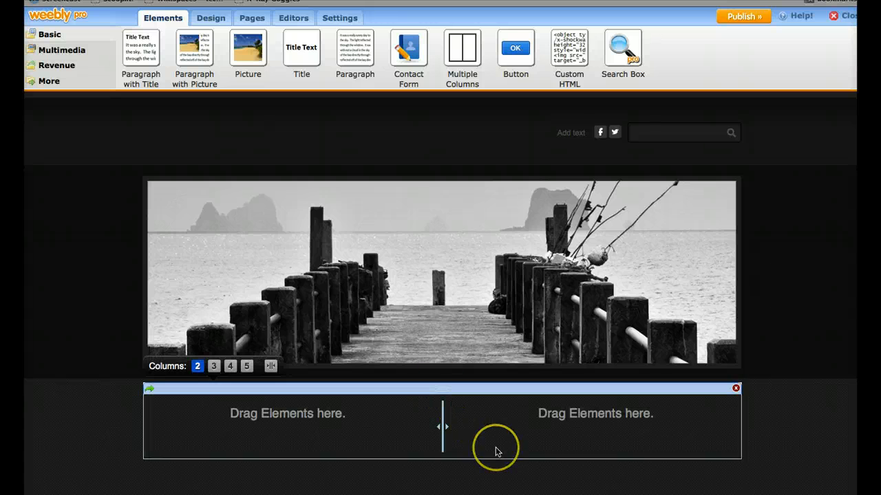
Step: Add a Paragraph to the left column reading 'Check out this awesome playlist!'
{"action": "scroll", "scroll_direction": "down", "scroll_amount": 3}
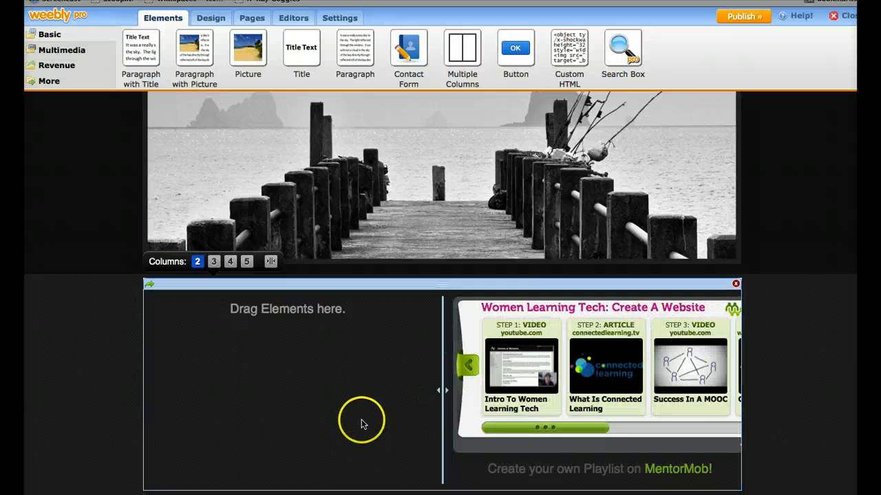
{"action": "mouse_move", "coordinate": [436, 390]}
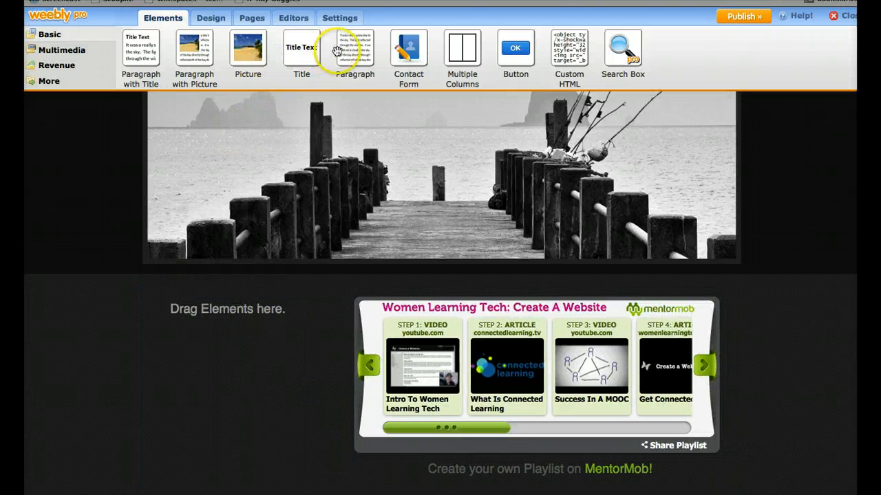
{"action": "left_click_drag", "start_coordinate": [355, 49], "coordinate": [161, 310]}
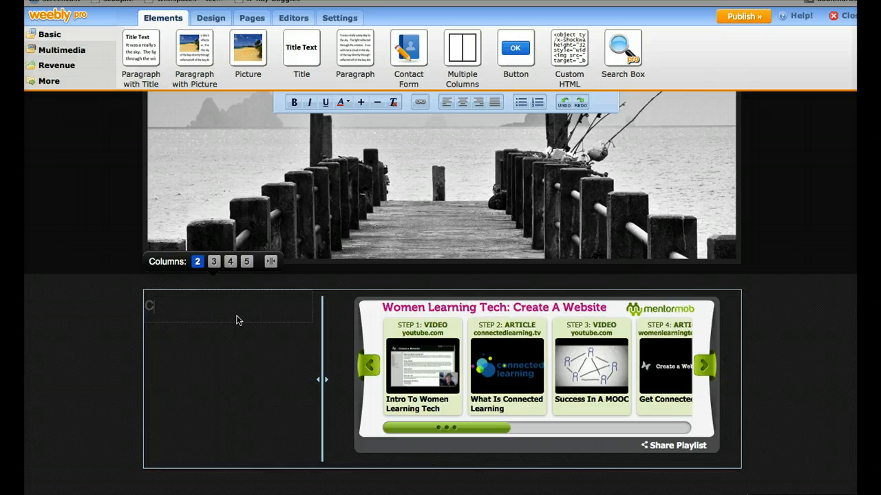
{"action": "type", "text": "heck out this awes"}
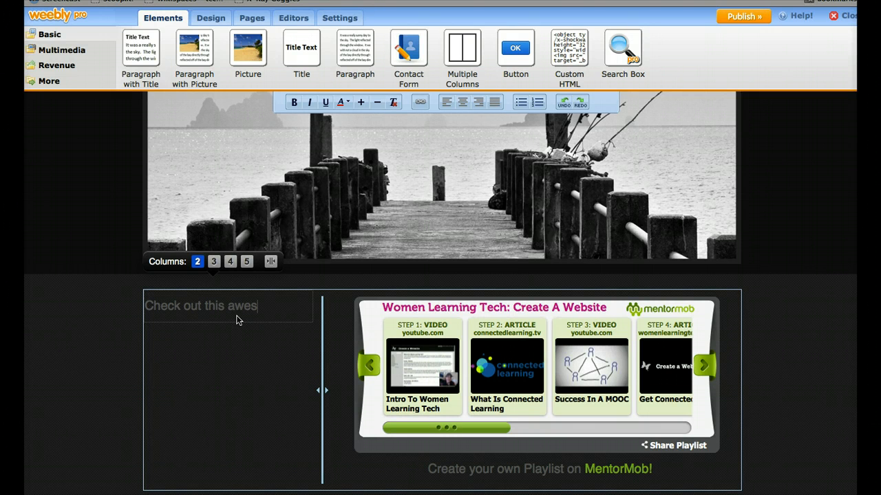
{"action": "type", "text": "ome playlist!"}
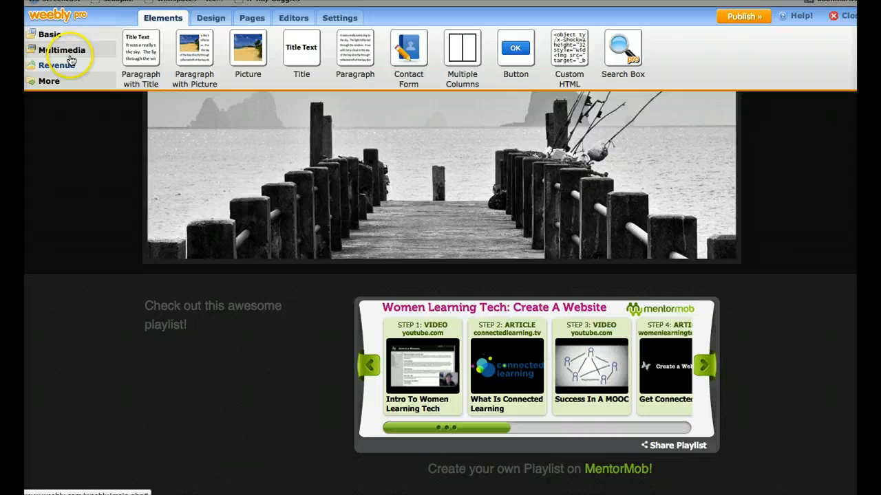
Step: Show the Multimedia elements category, listing Photo Gallery, Slideshow and Video
{"action": "left_click", "coordinate": [62, 50]}
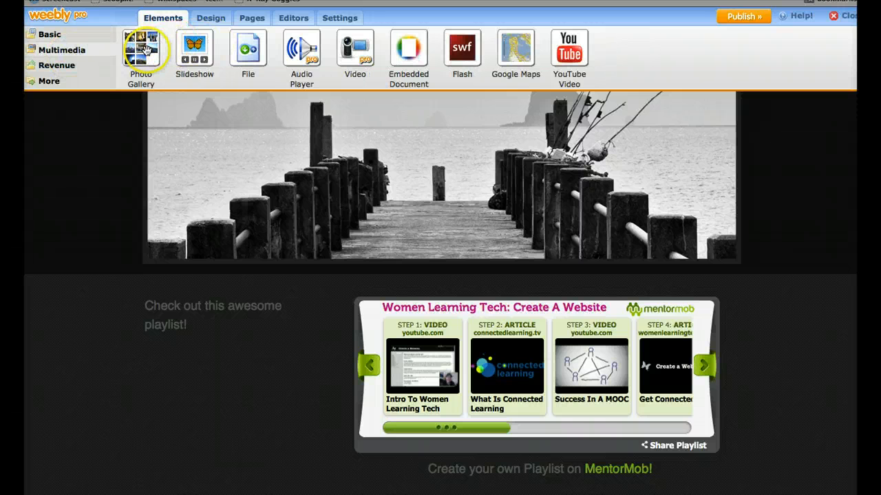
{"action": "mouse_move", "coordinate": [143, 50]}
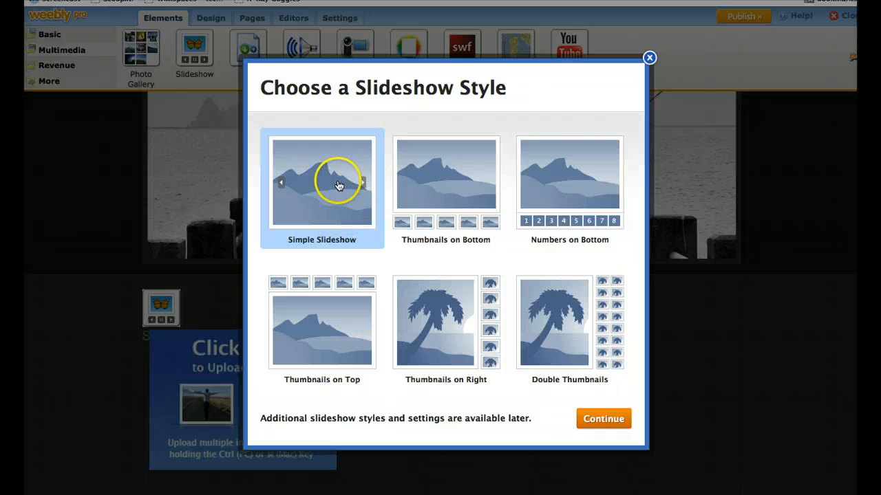
{"action": "mouse_move", "coordinate": [328, 180]}
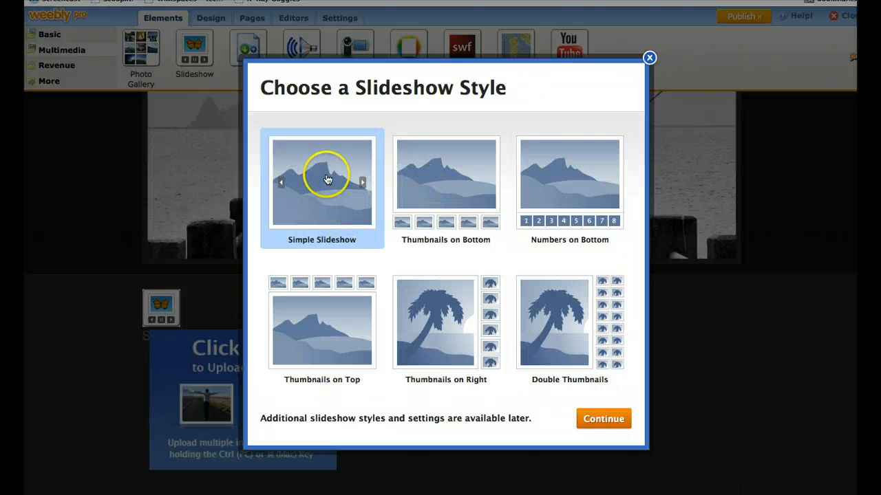
{"action": "mouse_move", "coordinate": [468, 227]}
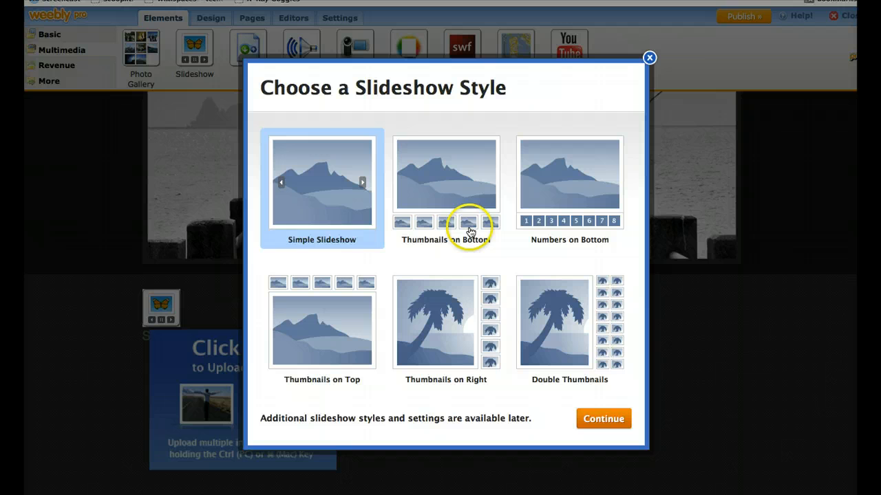
Step: Choose the Thumbnails on Bottom slideshow style and close the photo manager without uploading
{"action": "left_click", "coordinate": [445, 182]}
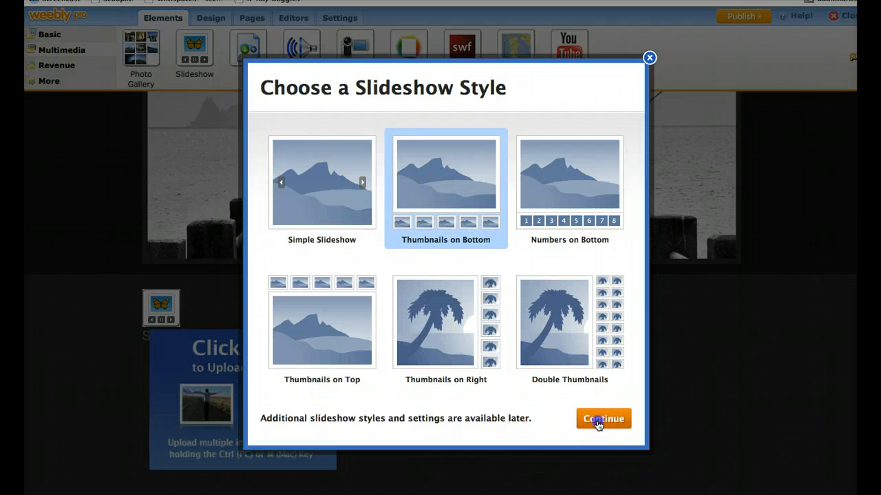
{"action": "left_click", "coordinate": [603, 418]}
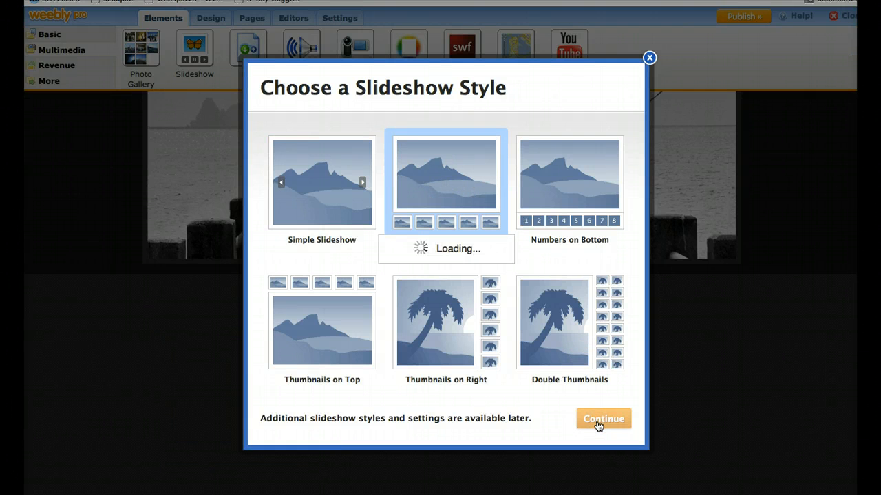
{"action": "left_click", "coordinate": [602, 418]}
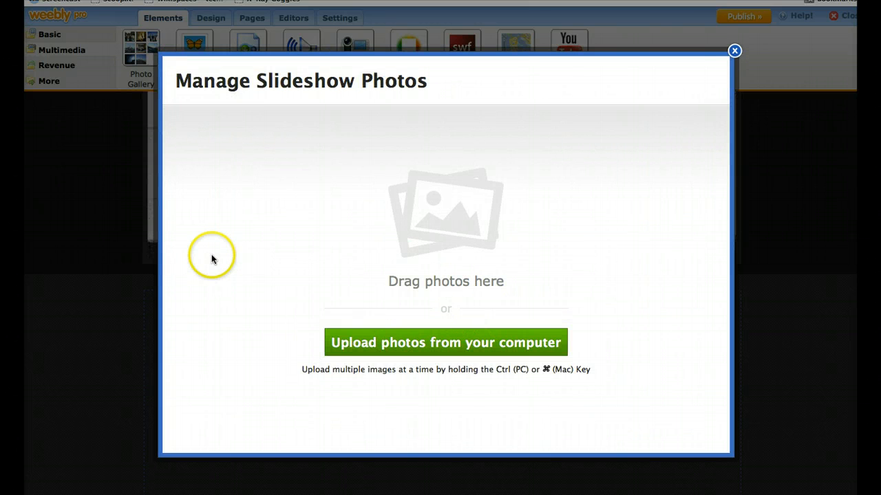
{"action": "mouse_move", "coordinate": [734, 51]}
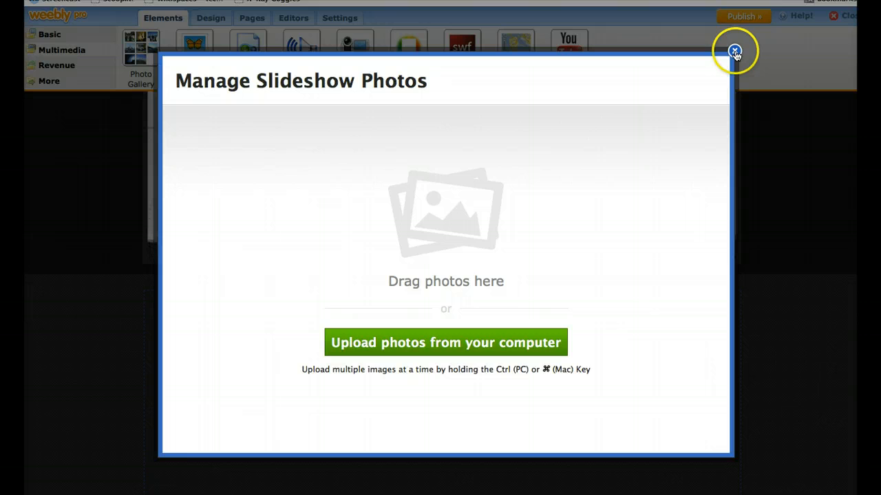
{"action": "left_click", "coordinate": [734, 51]}
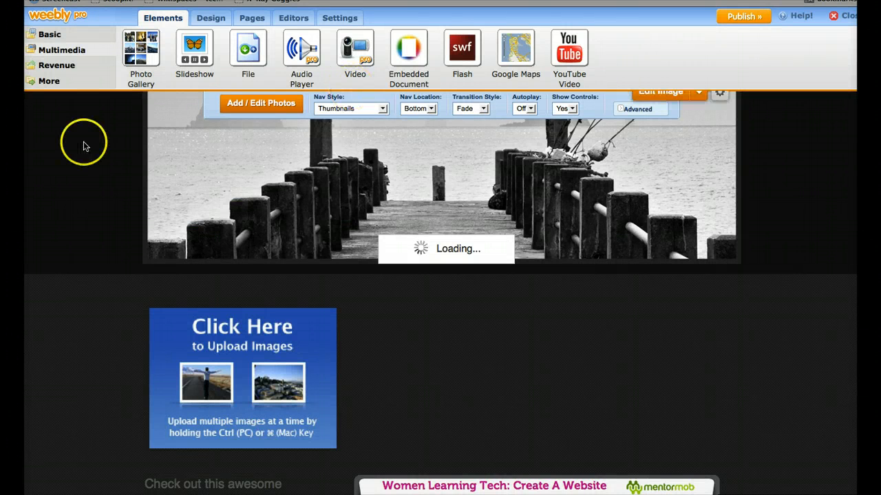